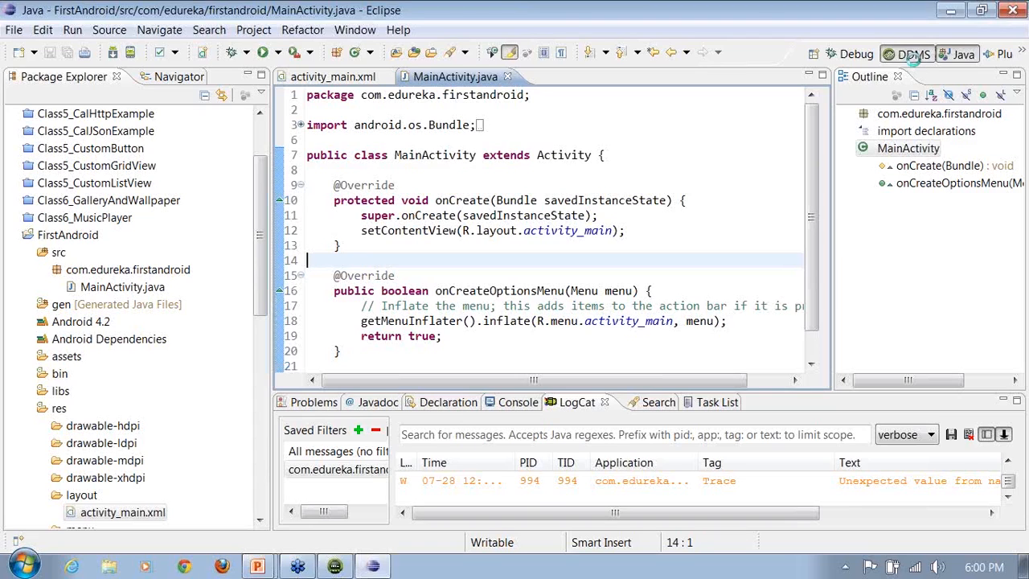
# - Switch to DDMS, re-expand the emulator's process list and select system_process
pyautogui.click(904, 52)
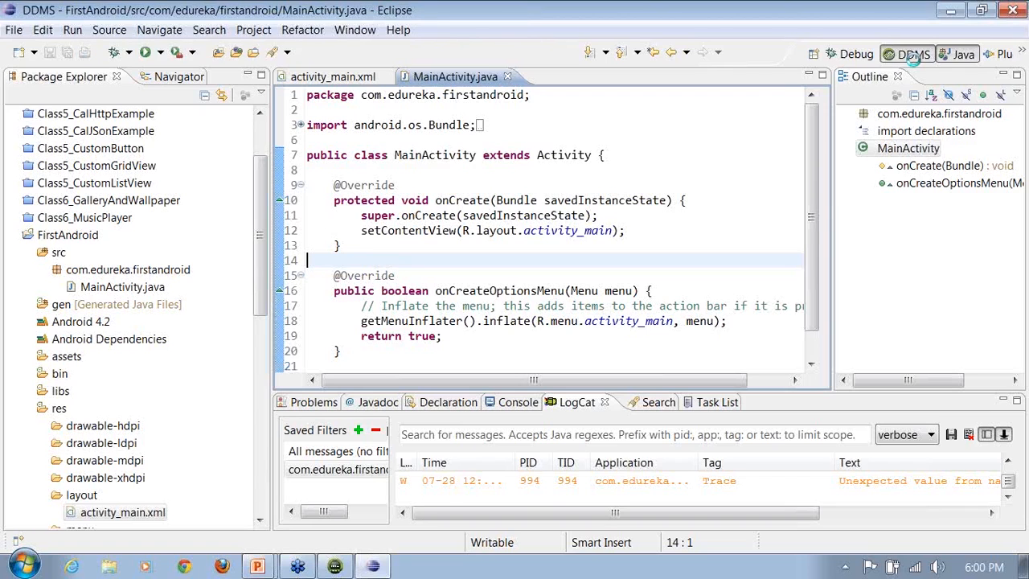
pyautogui.click(911, 51)
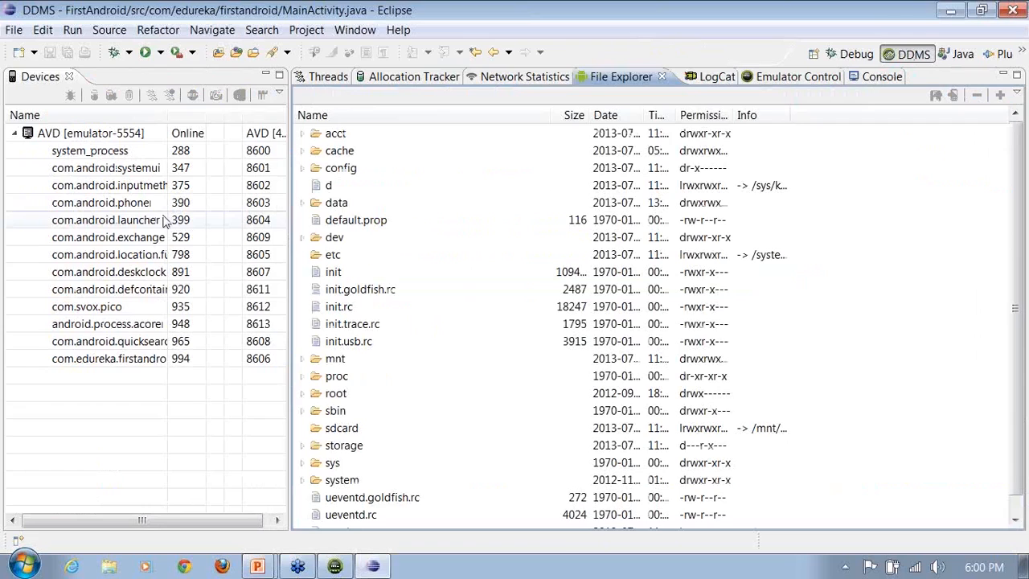
pyautogui.click(15, 132)
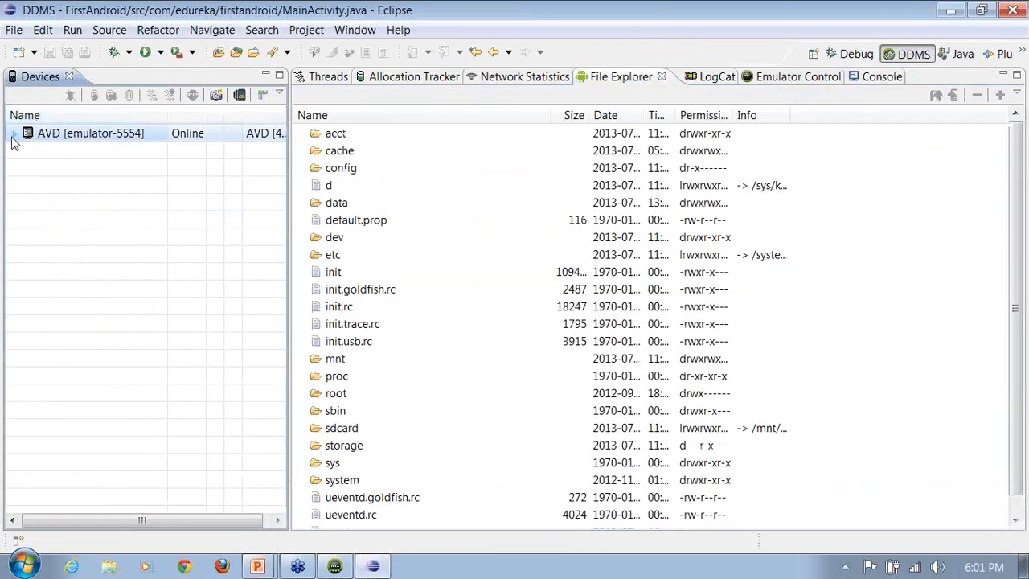
pyautogui.click(16, 132)
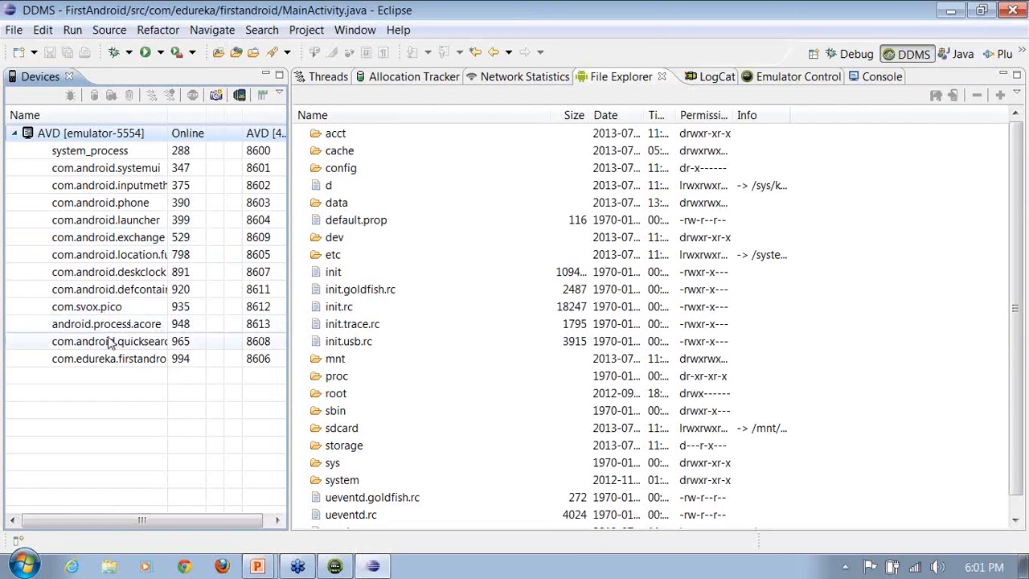
pyautogui.click(90, 151)
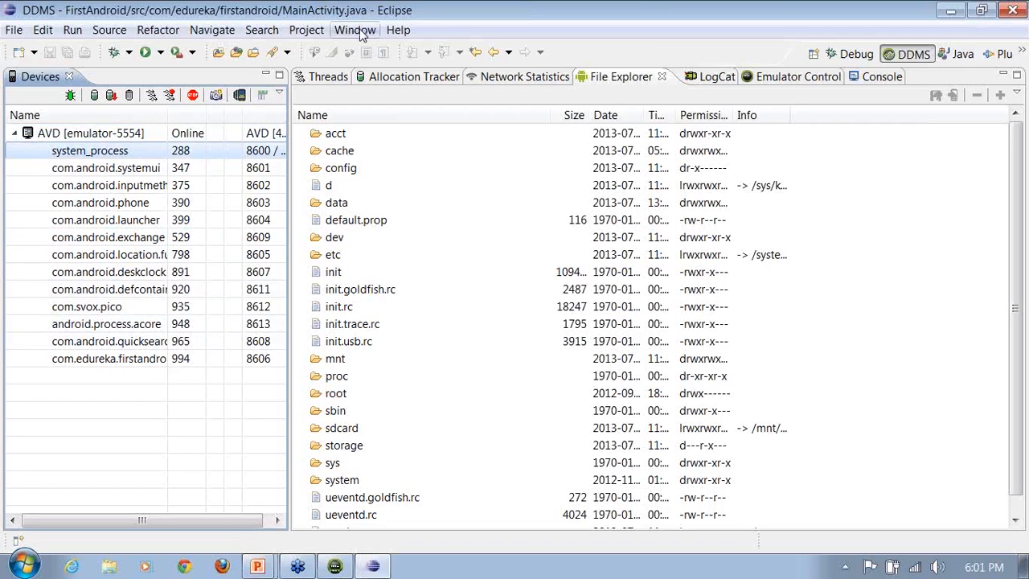
pyautogui.click(357, 29)
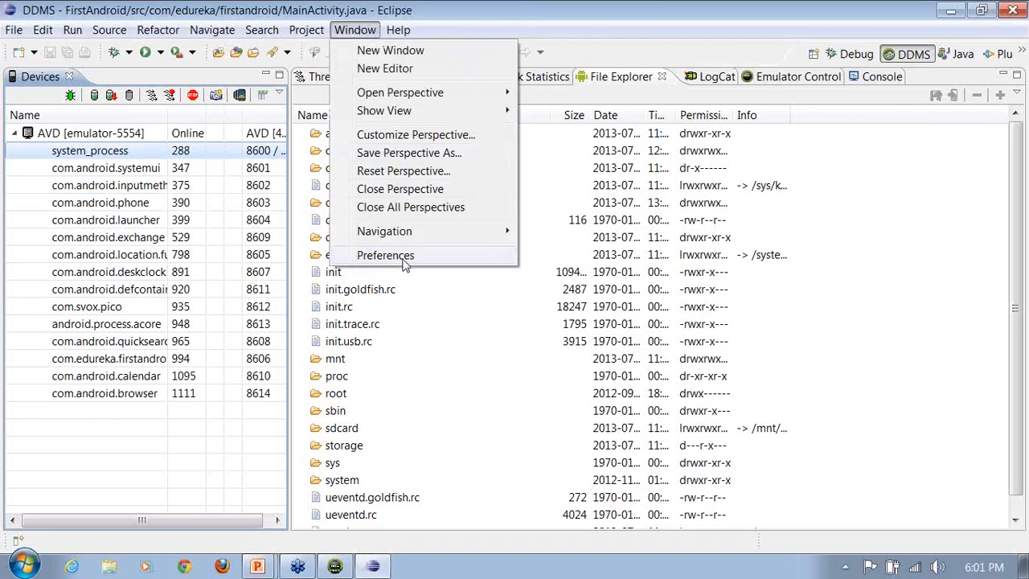
pyautogui.moveTo(395, 111)
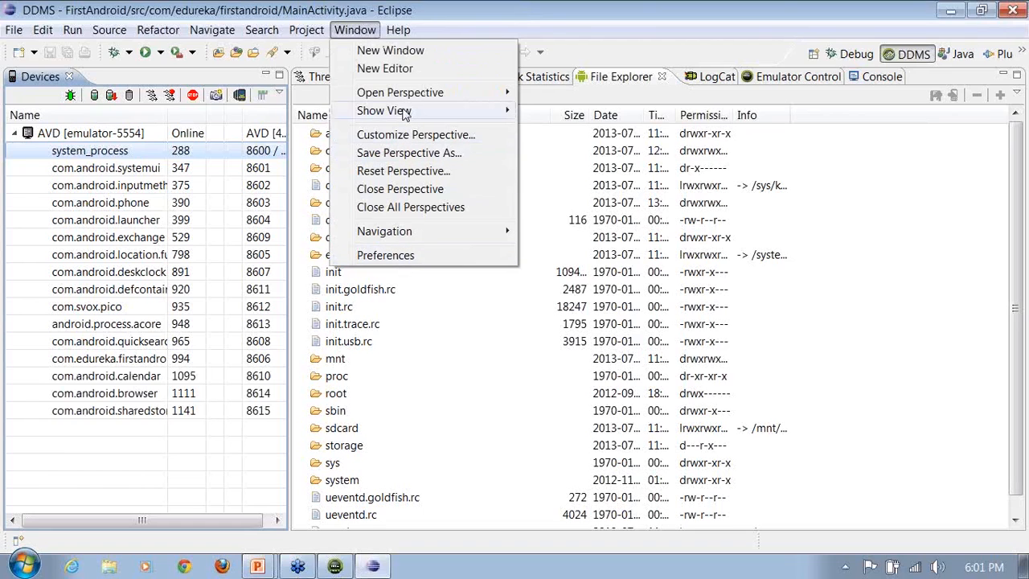
pyautogui.moveTo(382, 111)
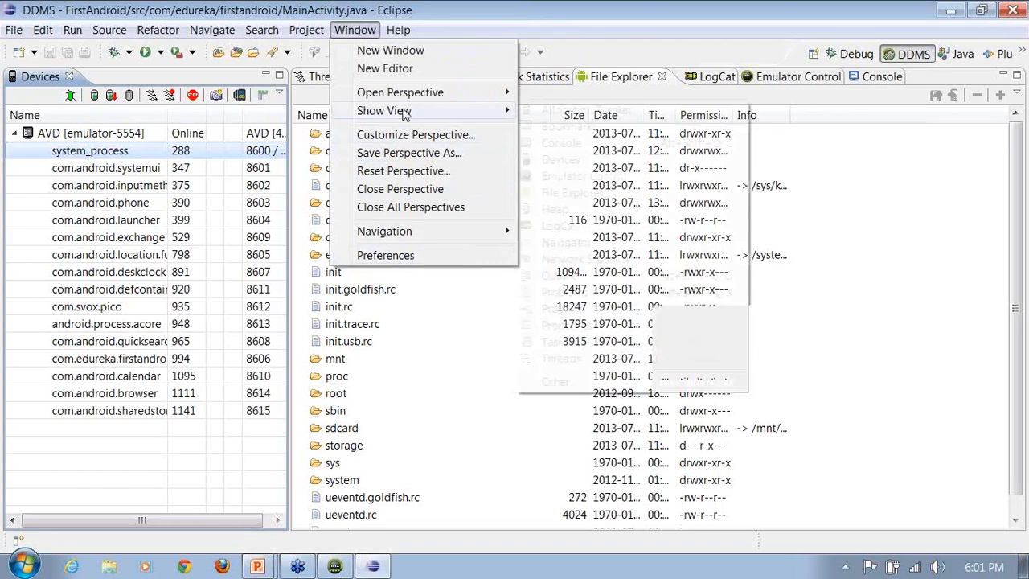
pyautogui.click(384, 110)
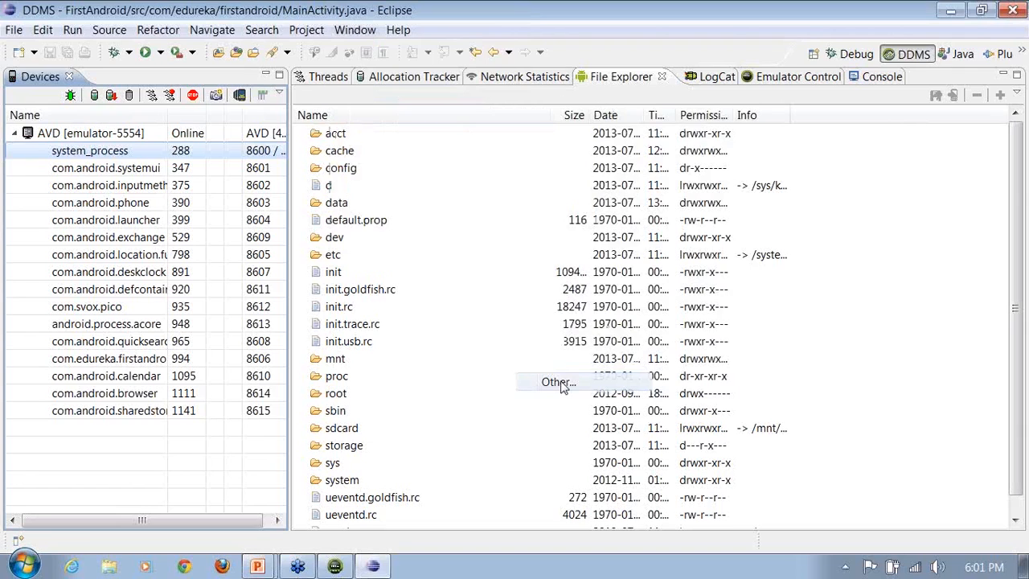
pyautogui.click(556, 382)
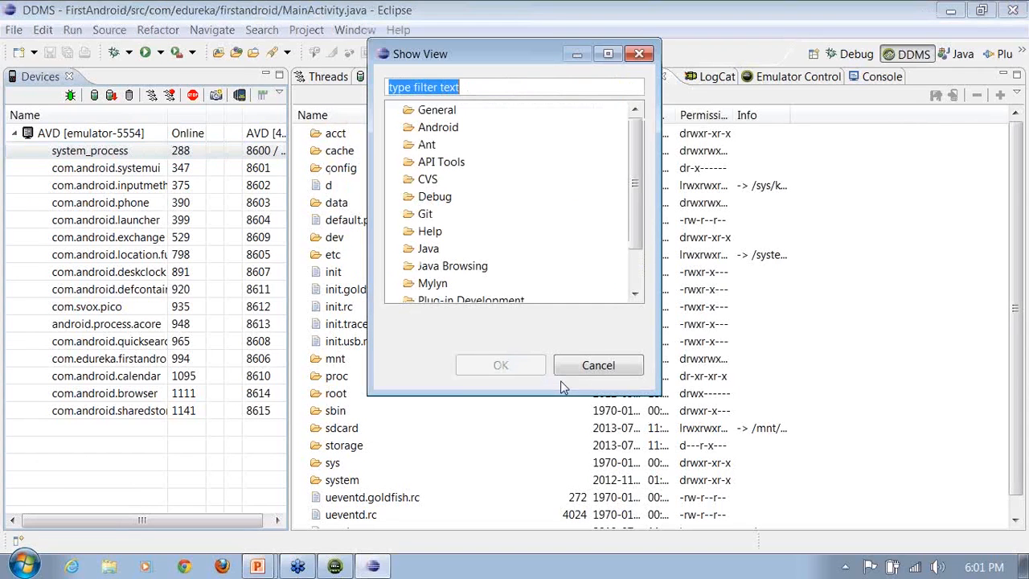
pyautogui.scroll(-3)
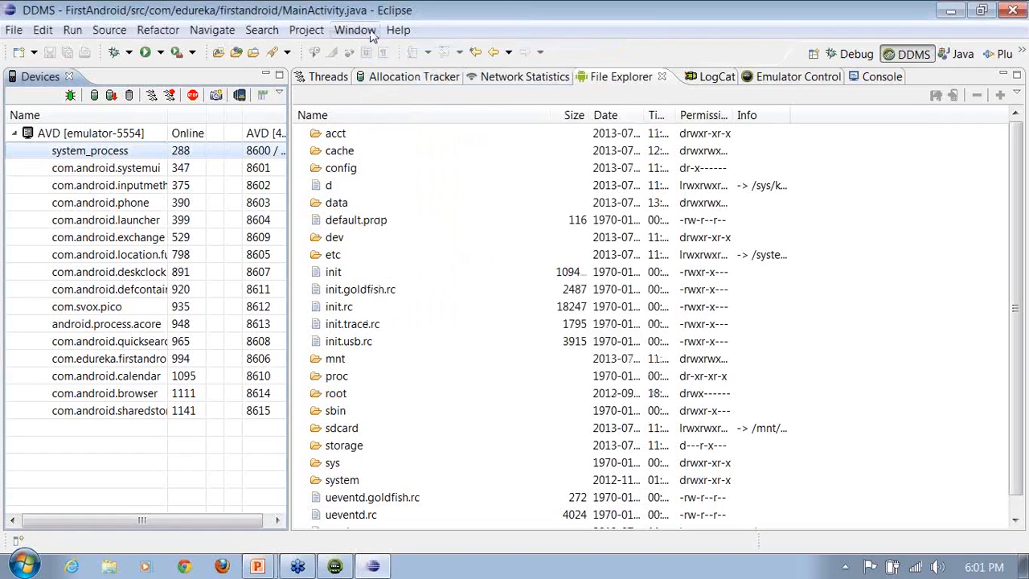
pyautogui.click(356, 29)
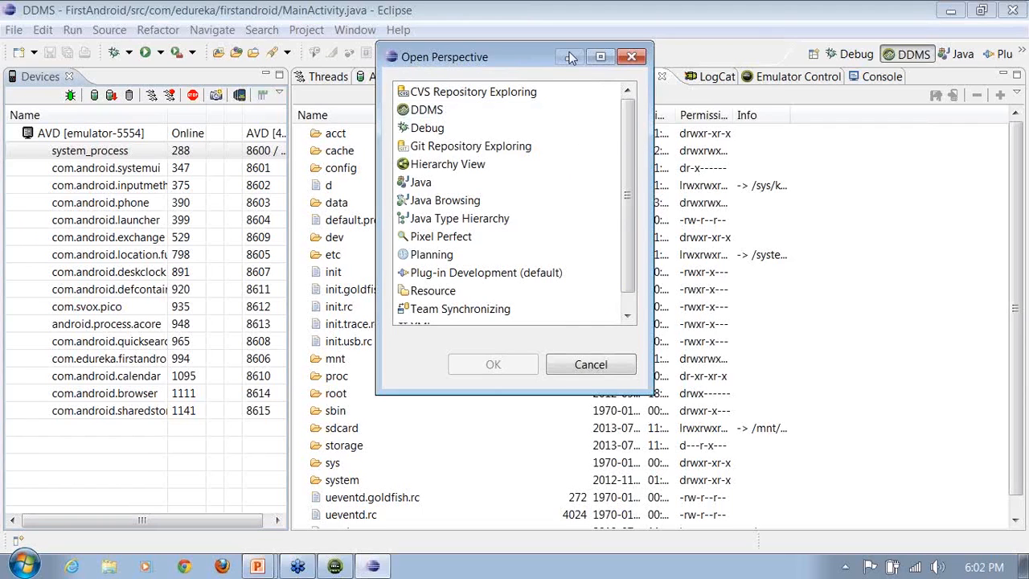
pyautogui.click(590, 364)
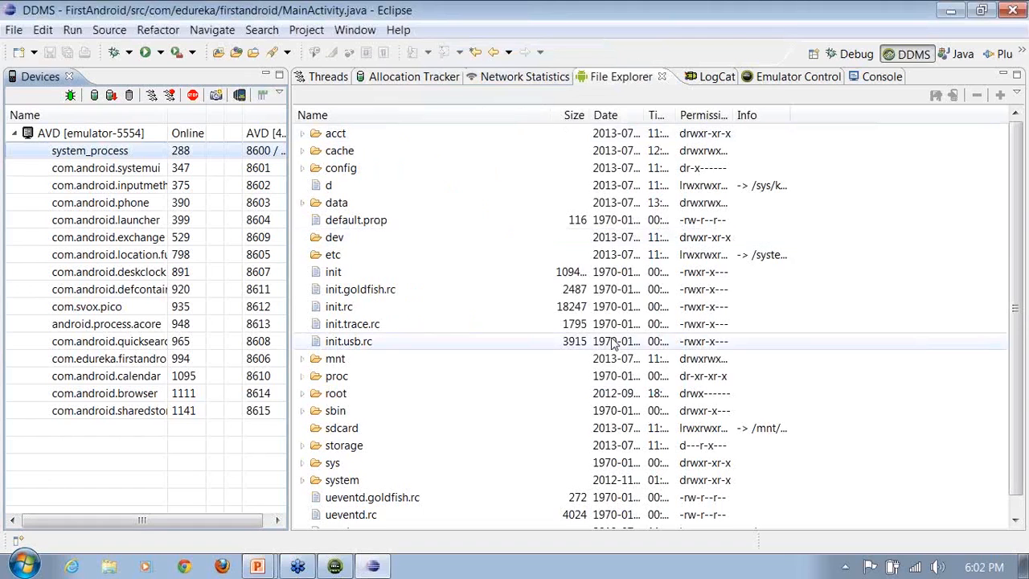
pyautogui.moveTo(255, 563)
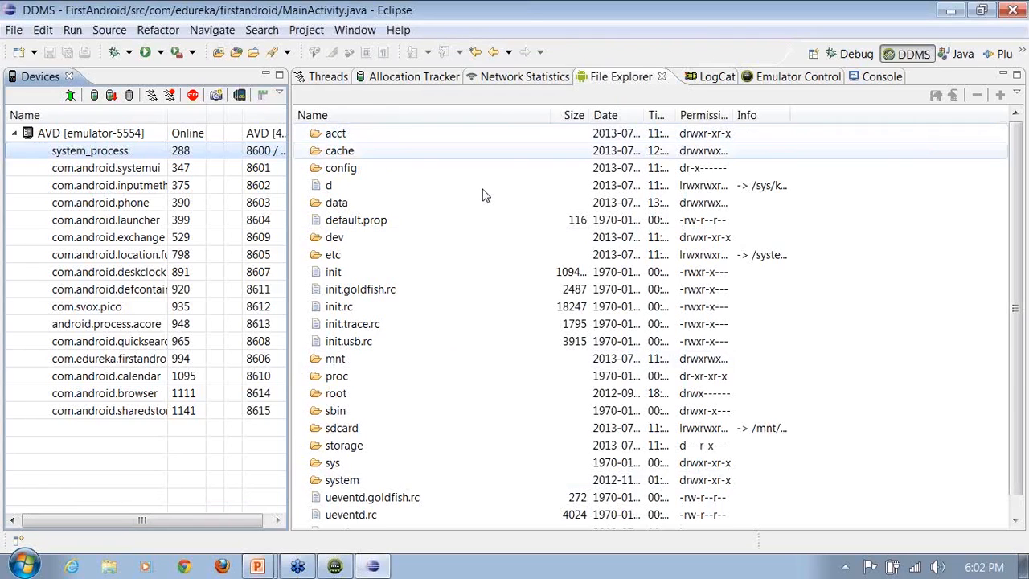
# - View the location process's threads, capture a method-profiling trace, and return from Java to DDMS
pyautogui.click(109, 254)
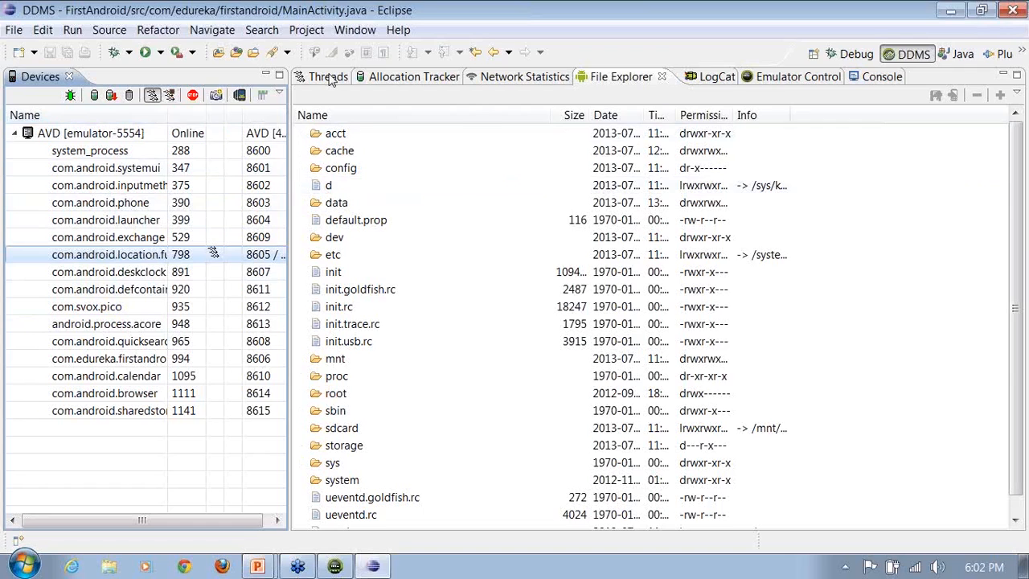
pyautogui.click(327, 77)
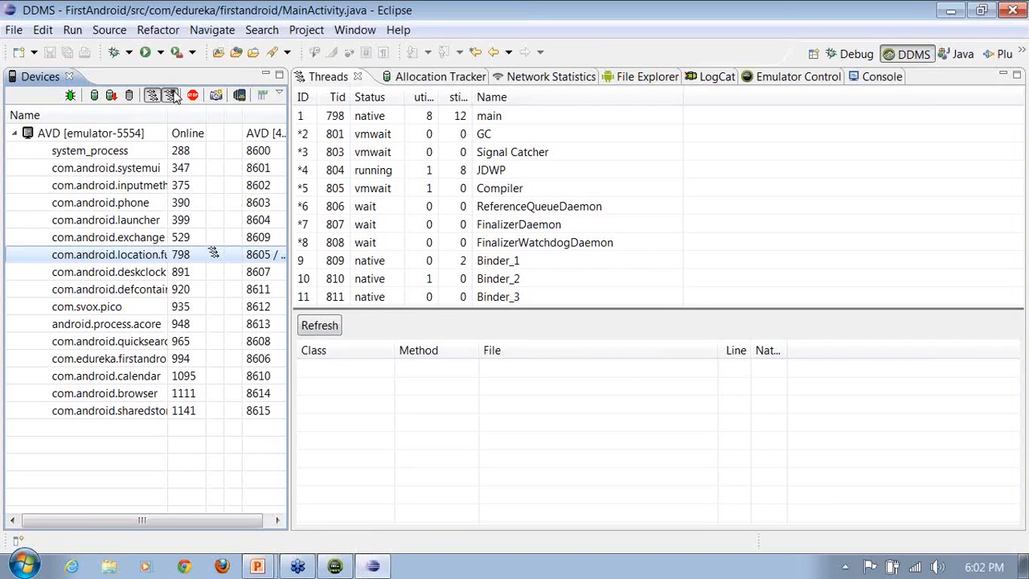
pyautogui.click(171, 95)
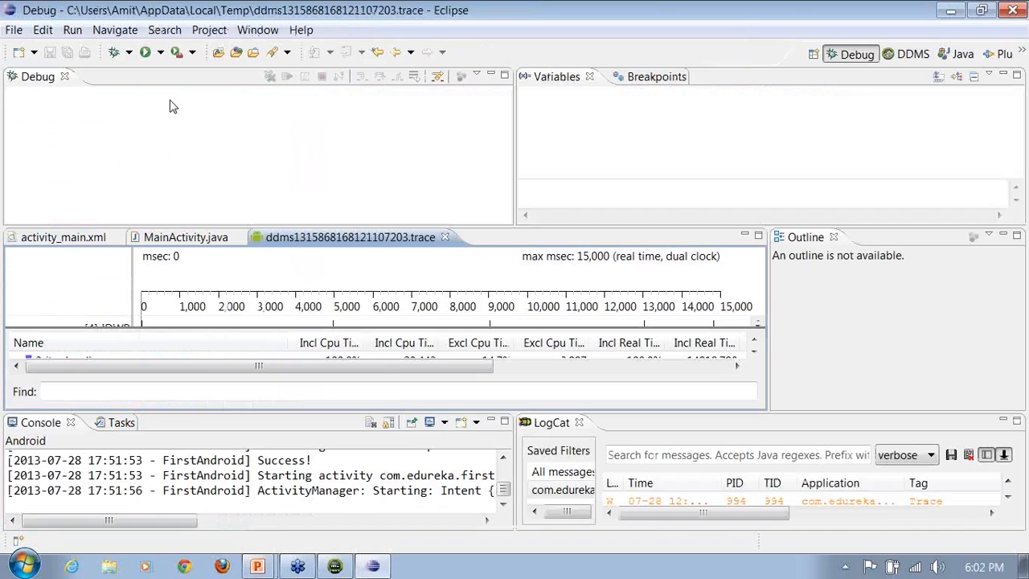
pyautogui.click(965, 55)
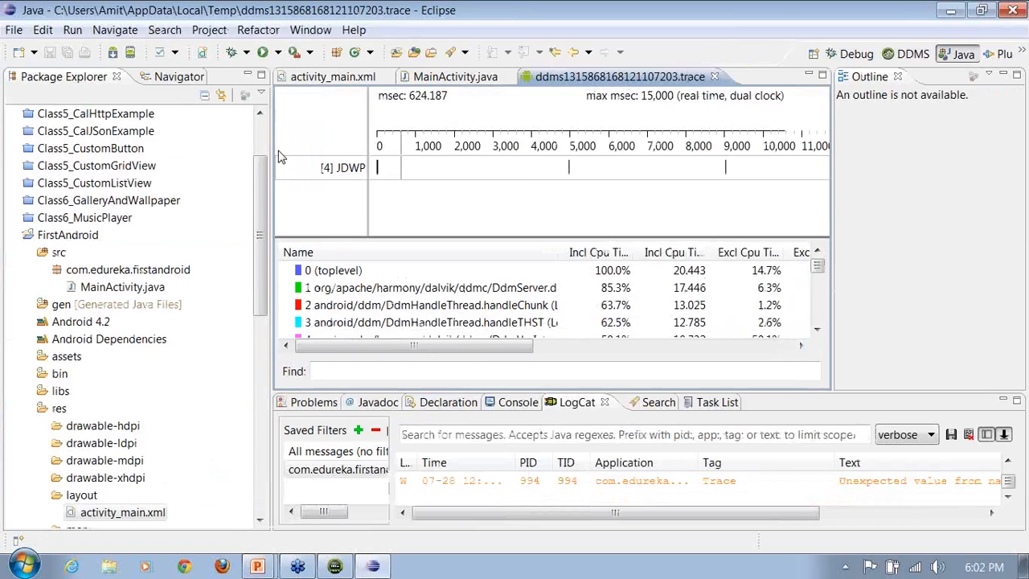
pyautogui.click(909, 55)
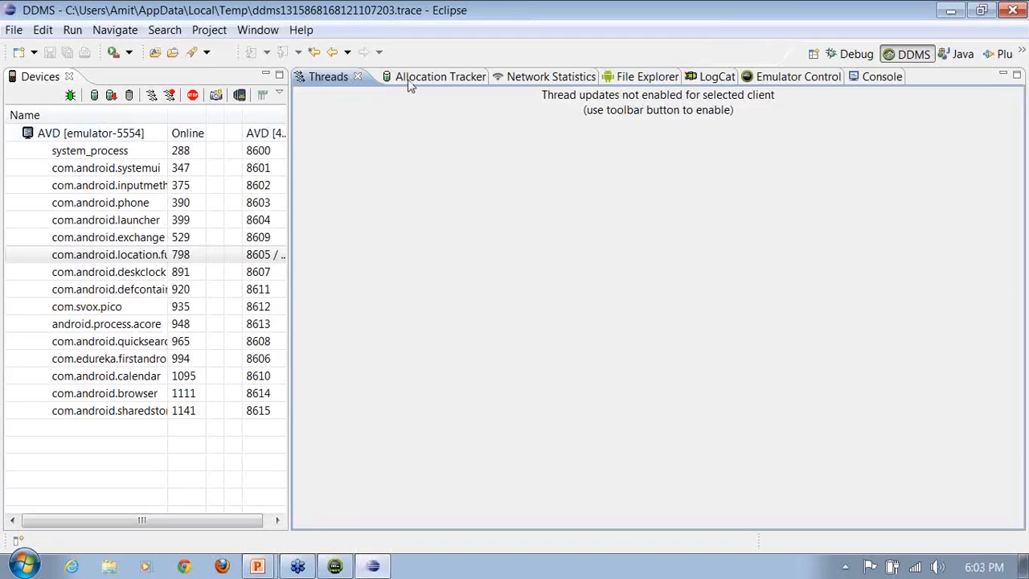
# - Start allocation tracking for the selected process and fetch its recorded allocations
pyautogui.click(441, 78)
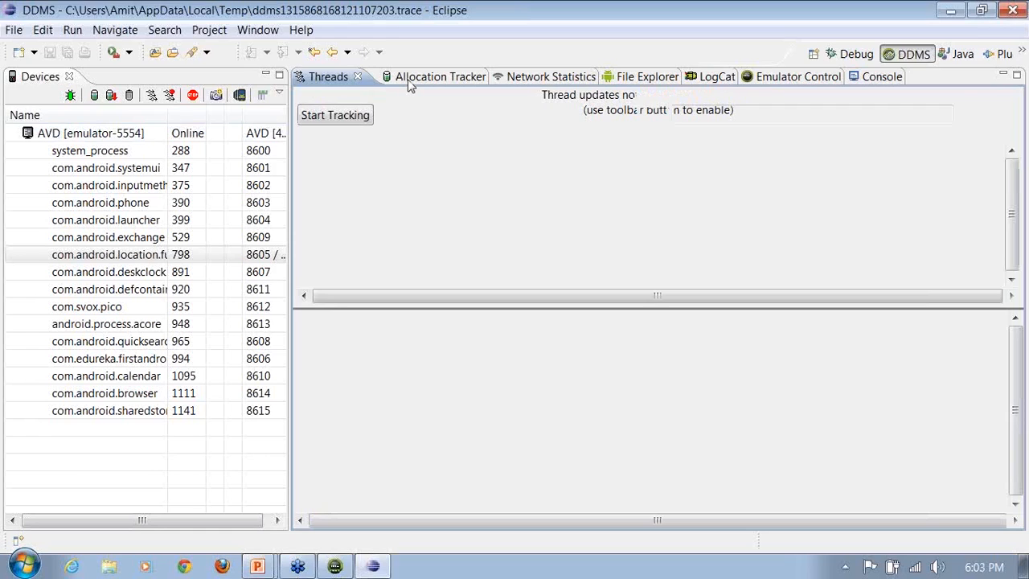
pyautogui.click(440, 77)
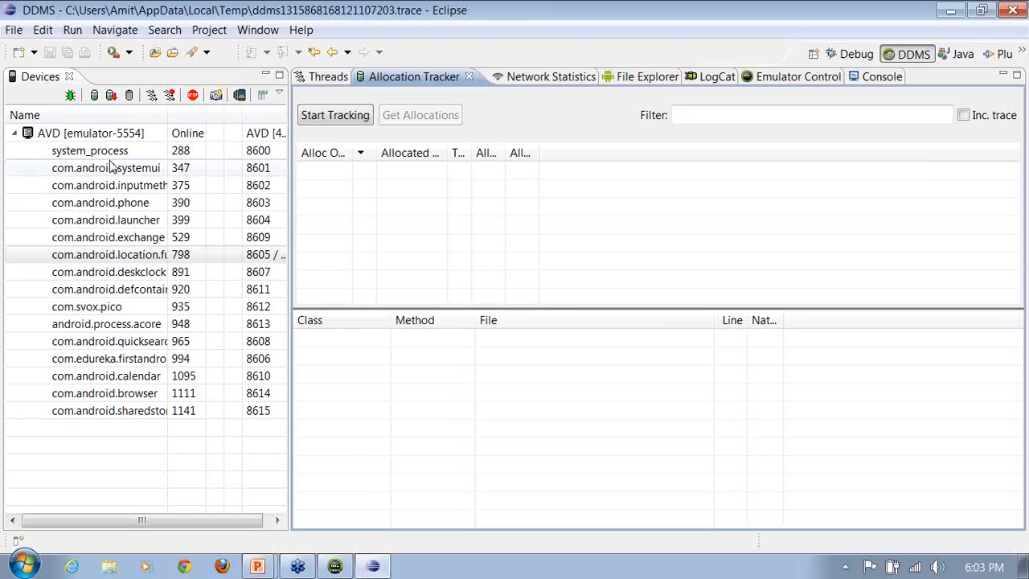
pyautogui.moveTo(80, 169)
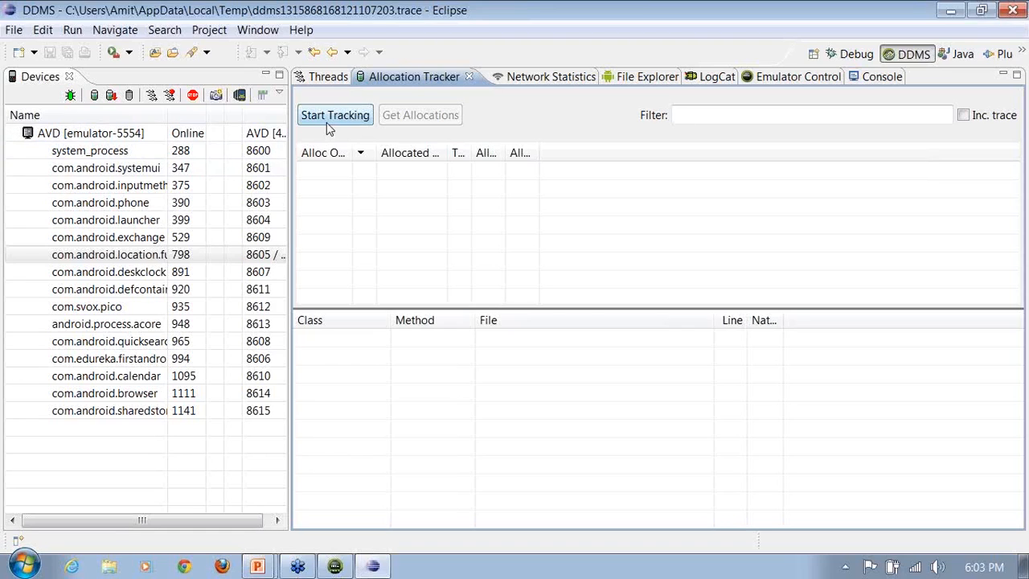
pyautogui.click(335, 114)
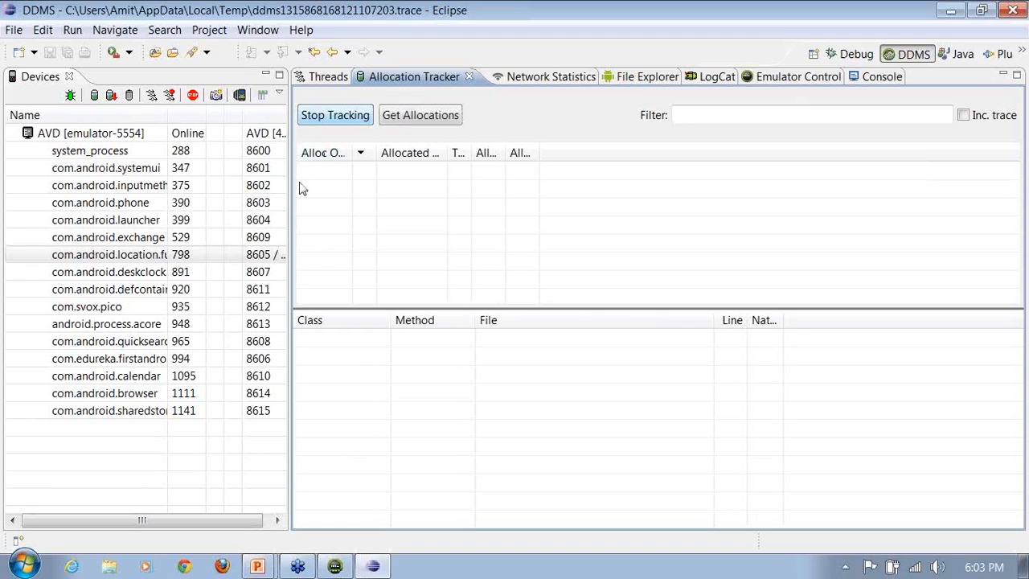
pyautogui.moveTo(376, 307)
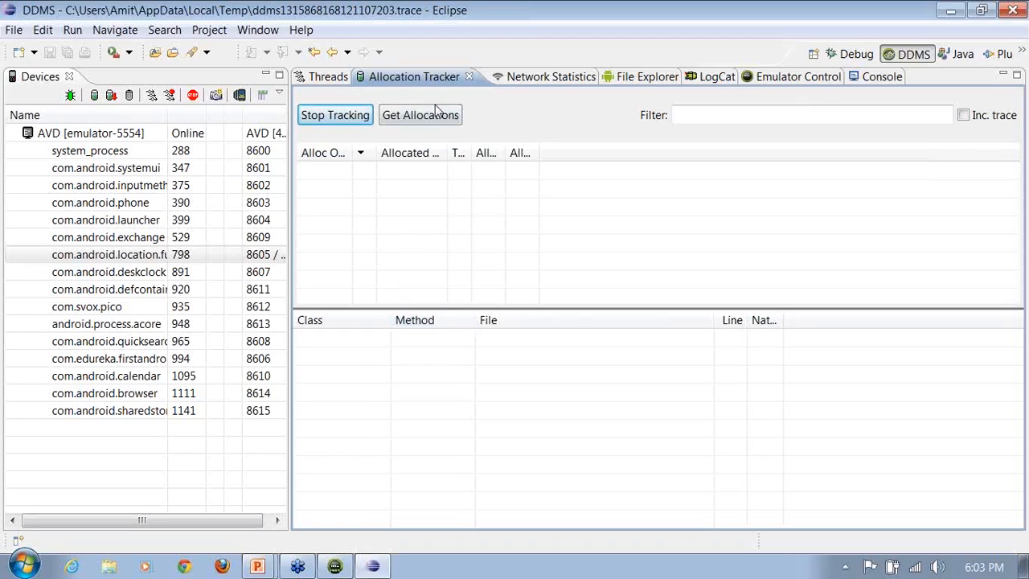
pyautogui.click(421, 114)
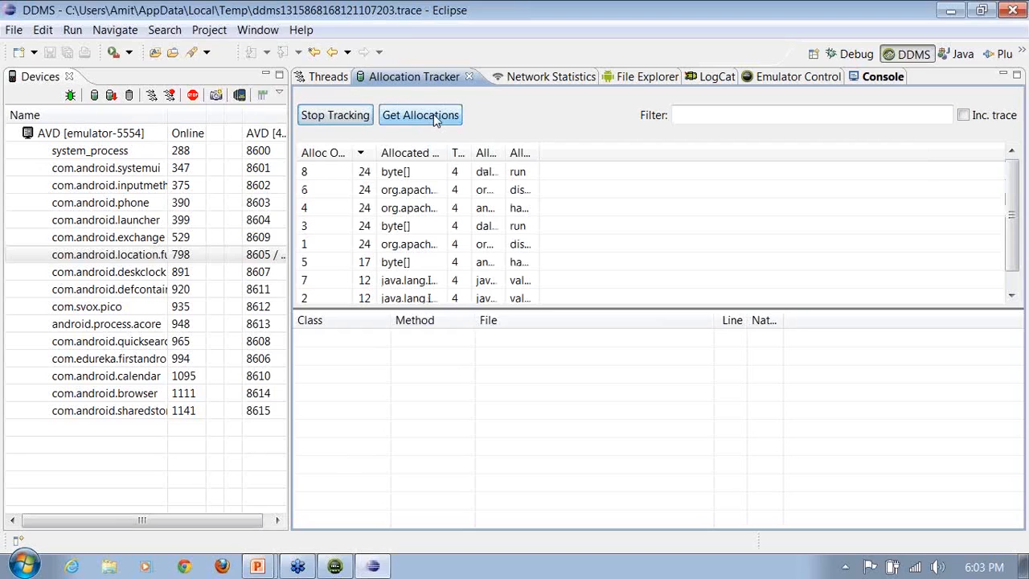
# - Check the console messages, then refresh the tracked allocation list again
pyautogui.click(854, 77)
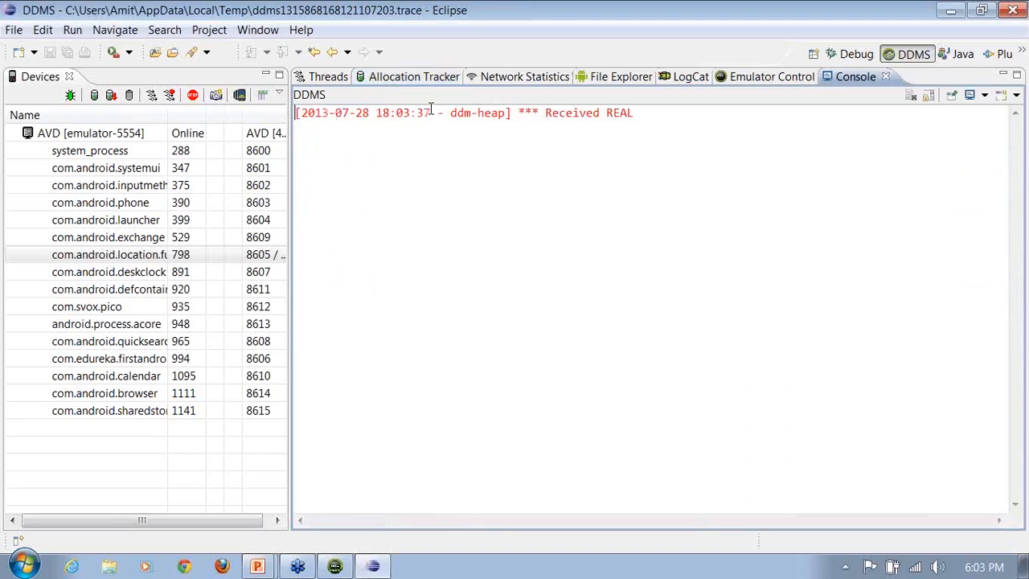
pyautogui.click(415, 77)
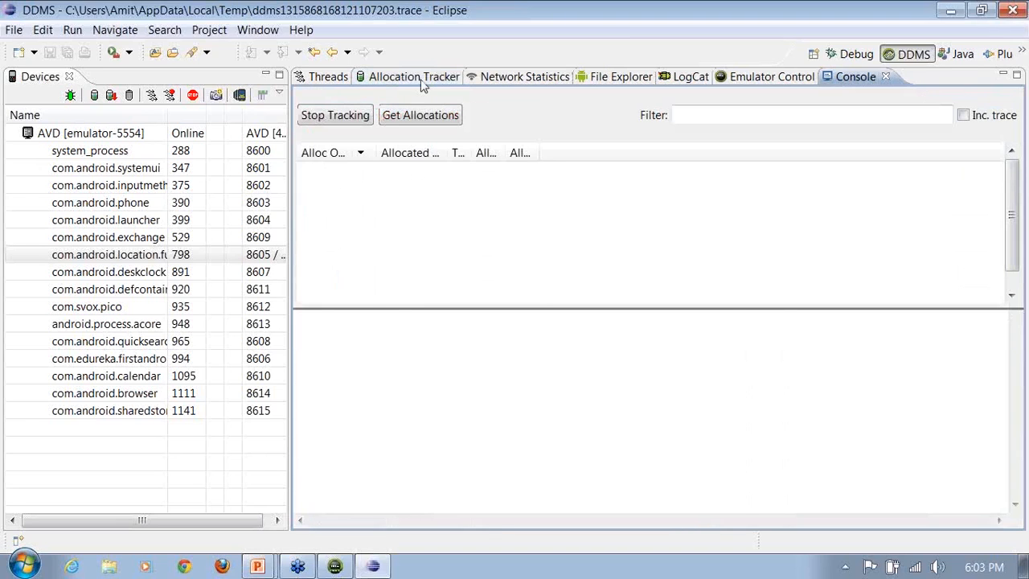
pyautogui.click(420, 114)
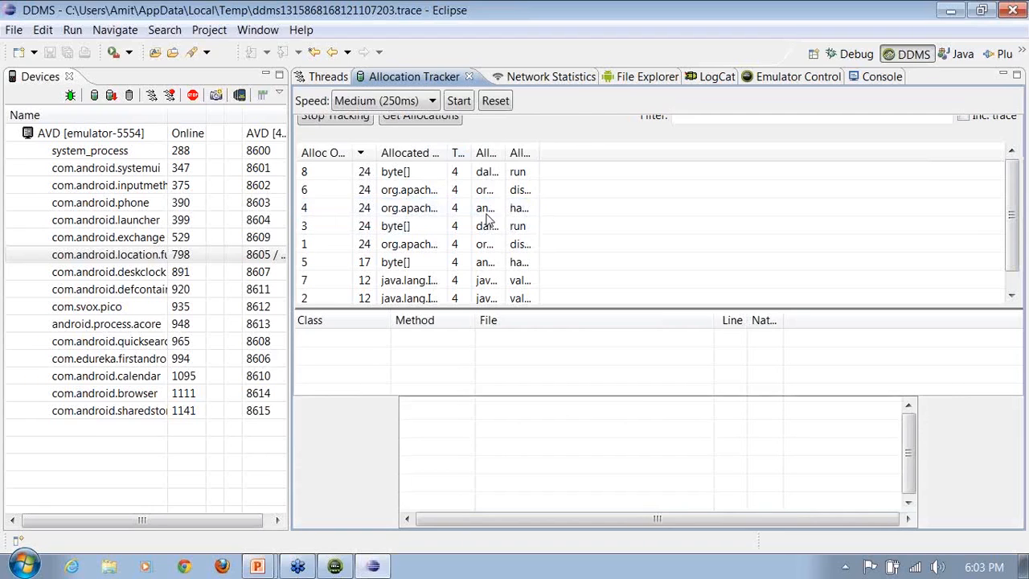
# - Show the Network Statistics view with the emulator's traffic graph not yet started
pyautogui.click(542, 77)
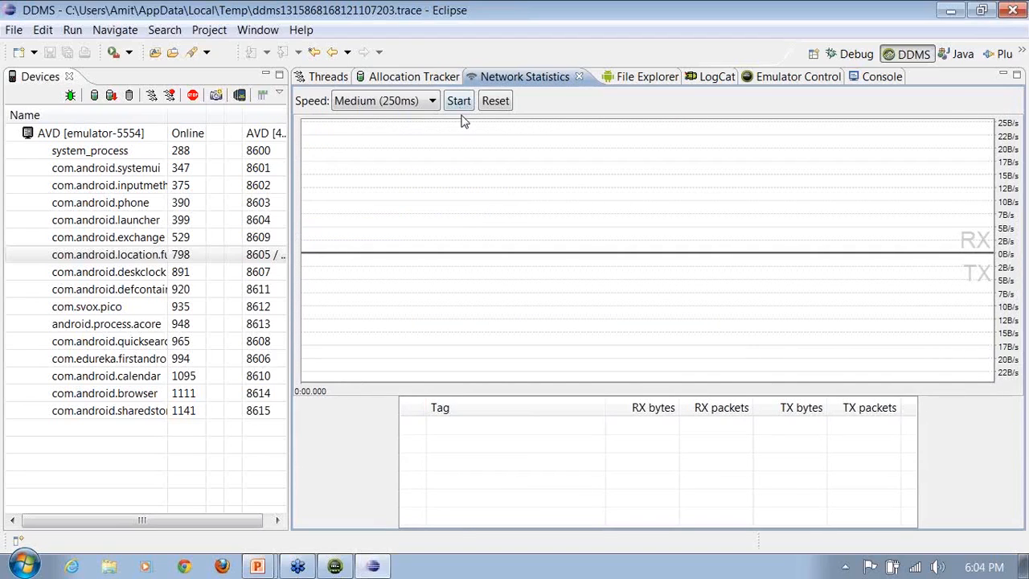
pyautogui.moveTo(568, 242)
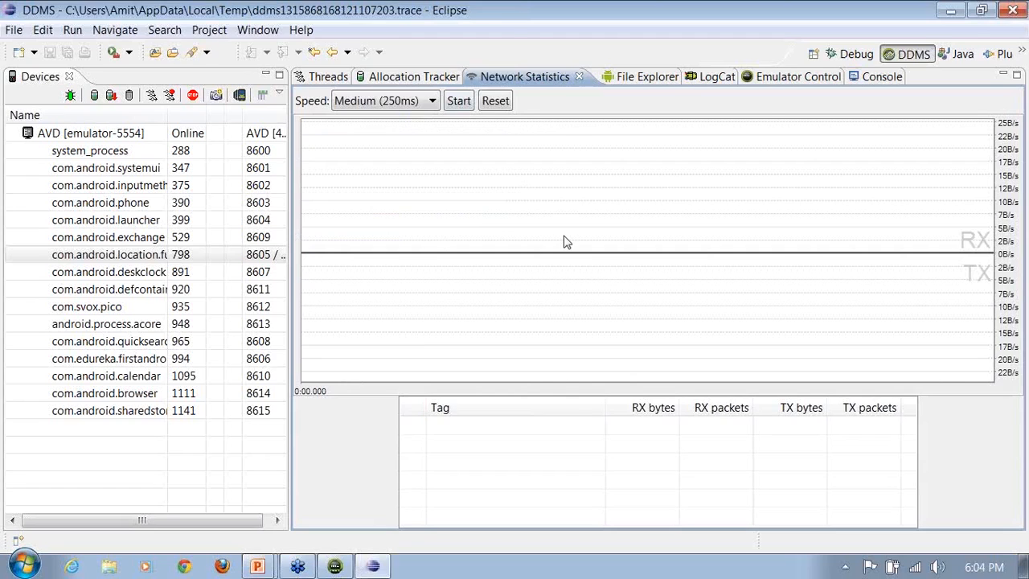
pyautogui.moveTo(569, 138)
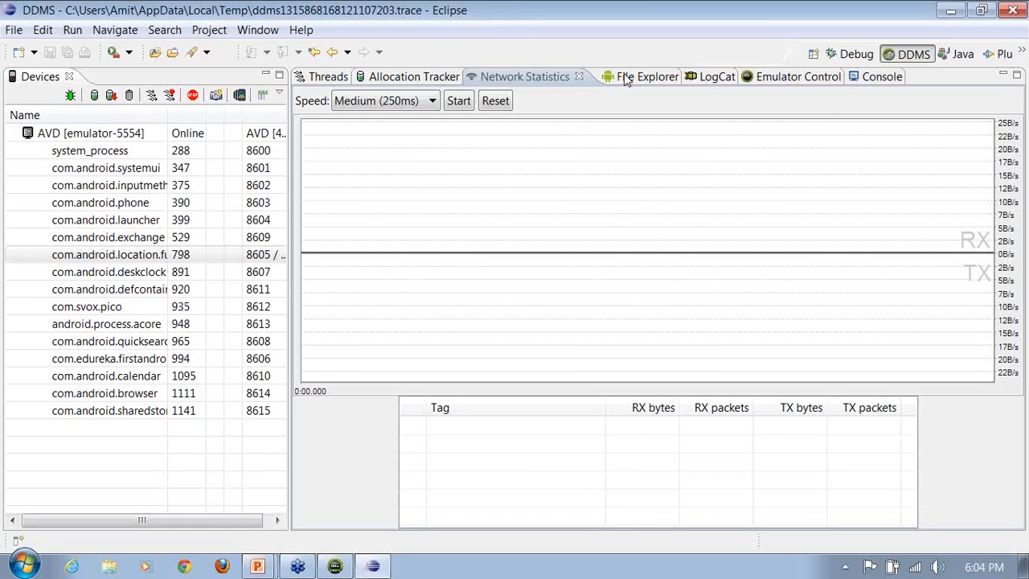
# - Browse the emulator file system and expand the mnt/sdcard folder
pyautogui.click(629, 77)
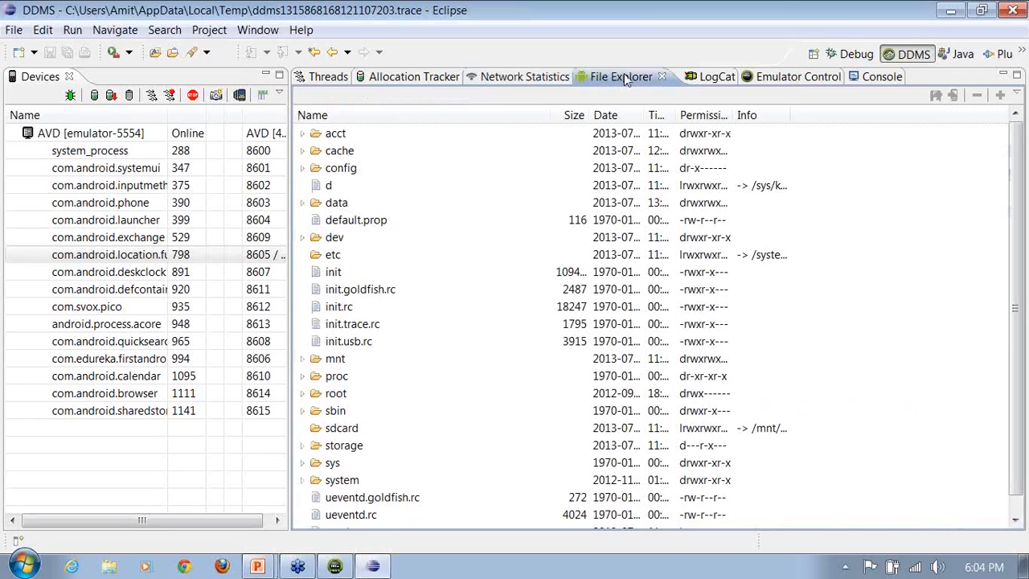
pyautogui.moveTo(474, 232)
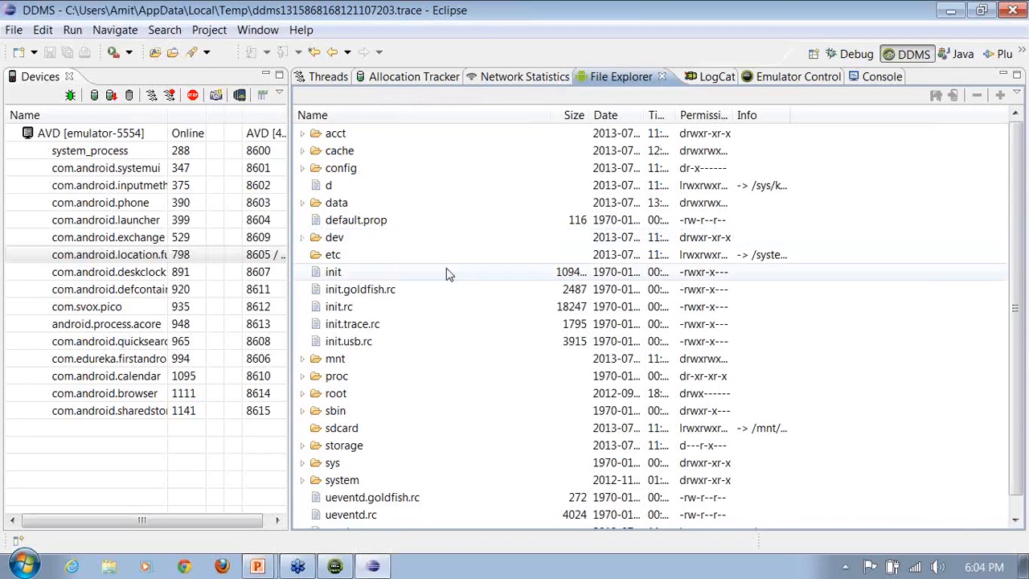
pyautogui.click(345, 428)
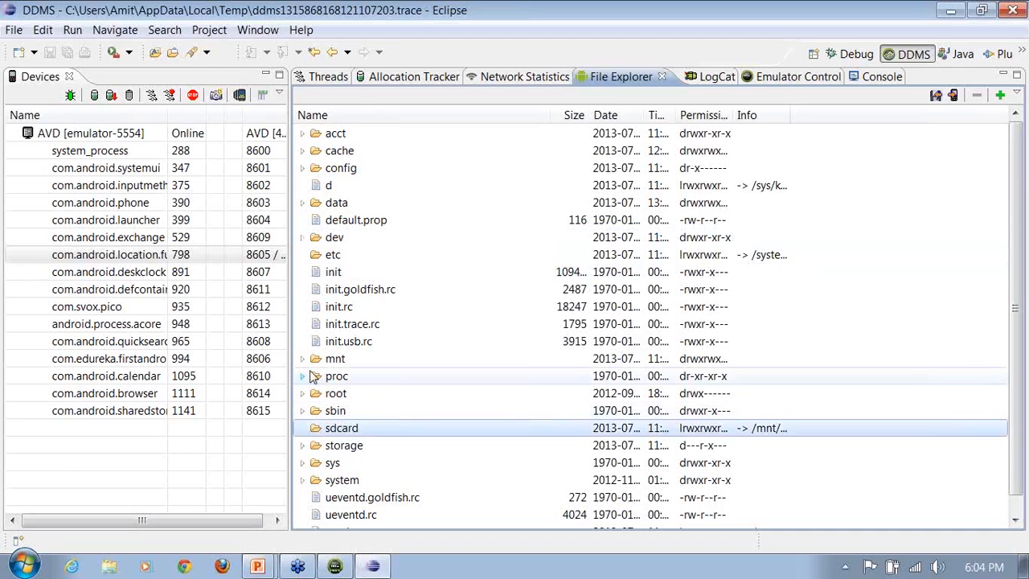
pyautogui.click(302, 358)
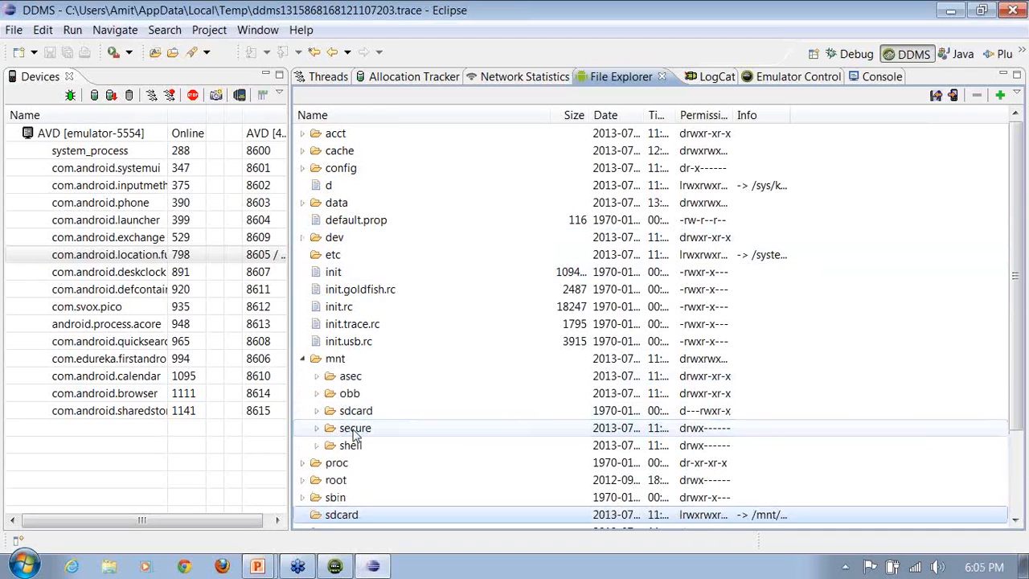
pyautogui.click(318, 410)
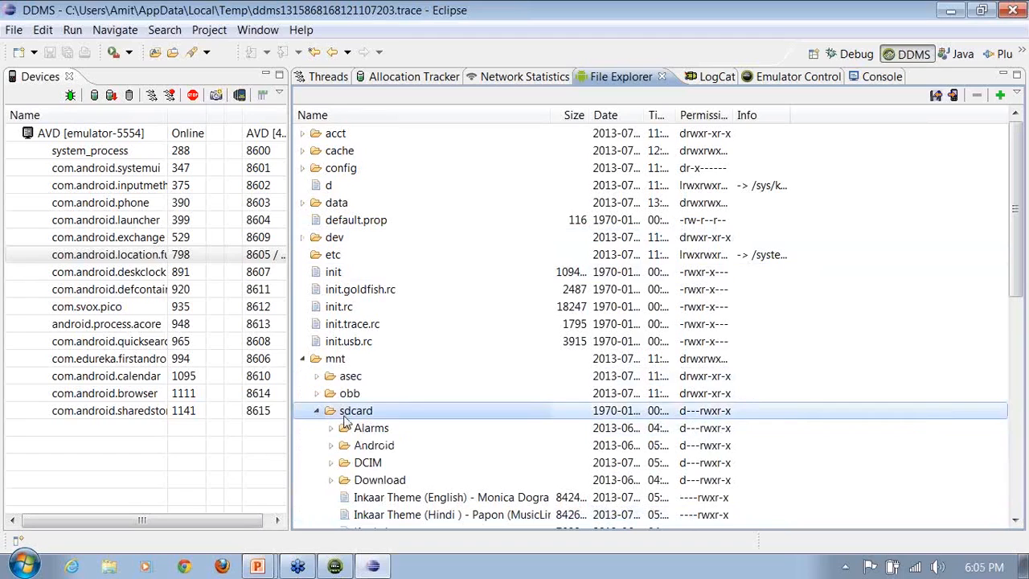
pyautogui.moveTo(457, 251)
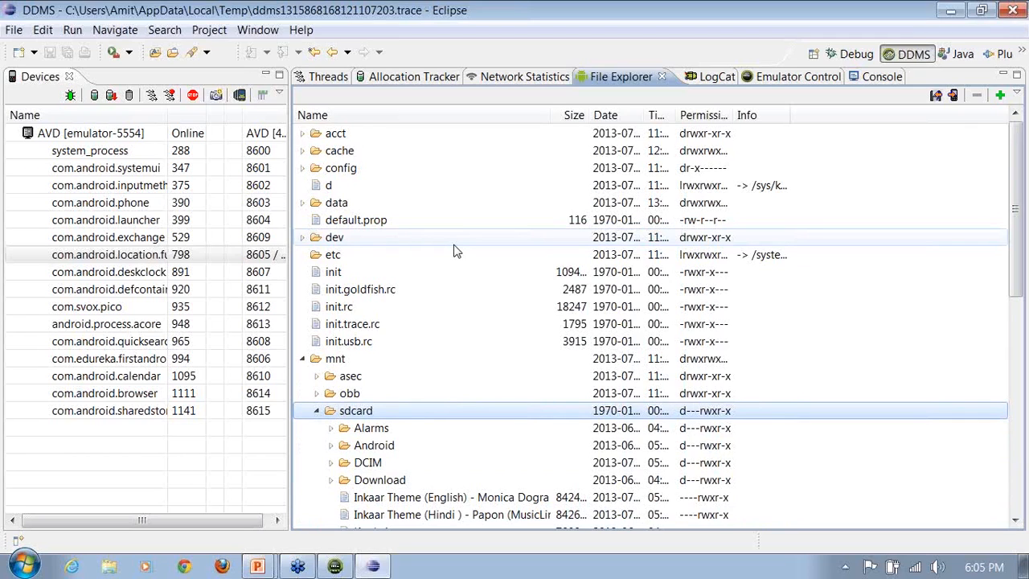
pyautogui.moveTo(402, 243)
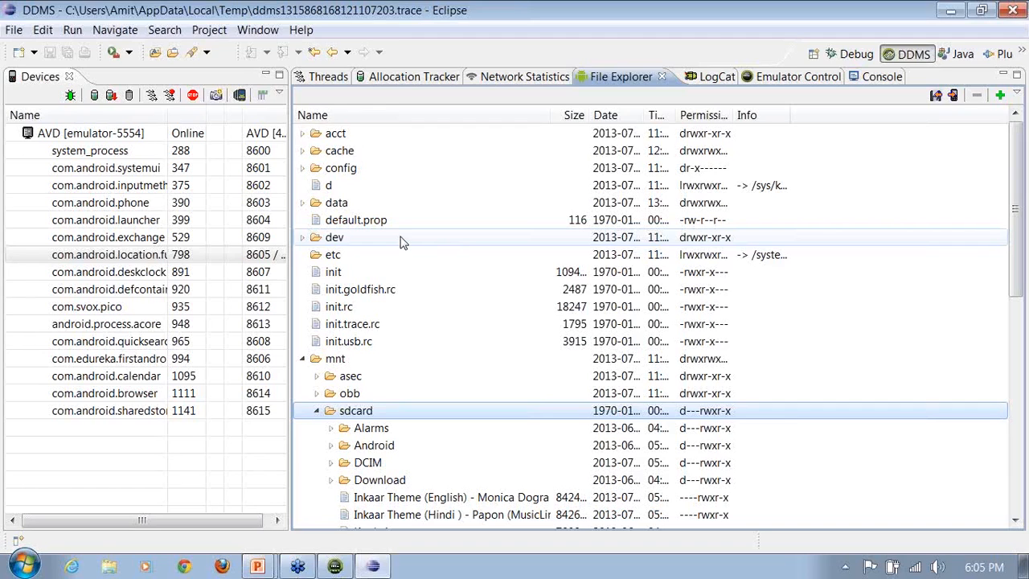
pyautogui.moveTo(326, 223)
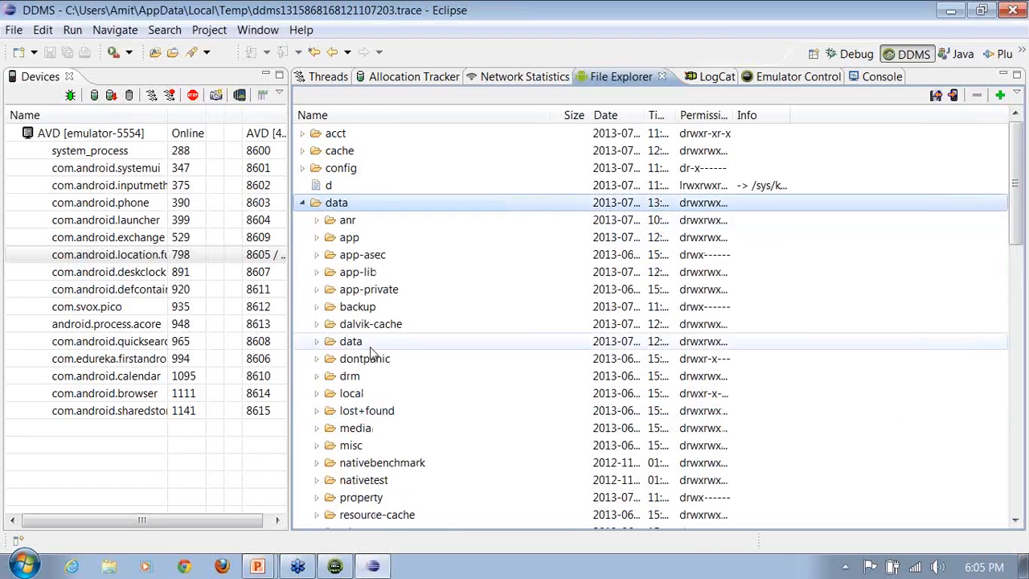
# - Expand data/data and open the com.edureka.firstandroid folder revealing cache and lib
pyautogui.click(316, 341)
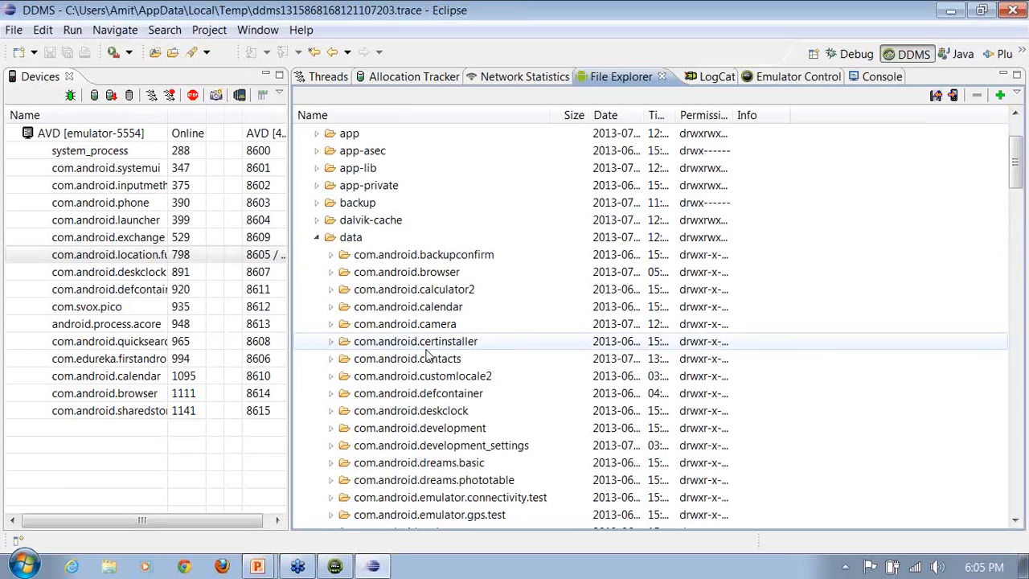
pyautogui.scroll(-3)
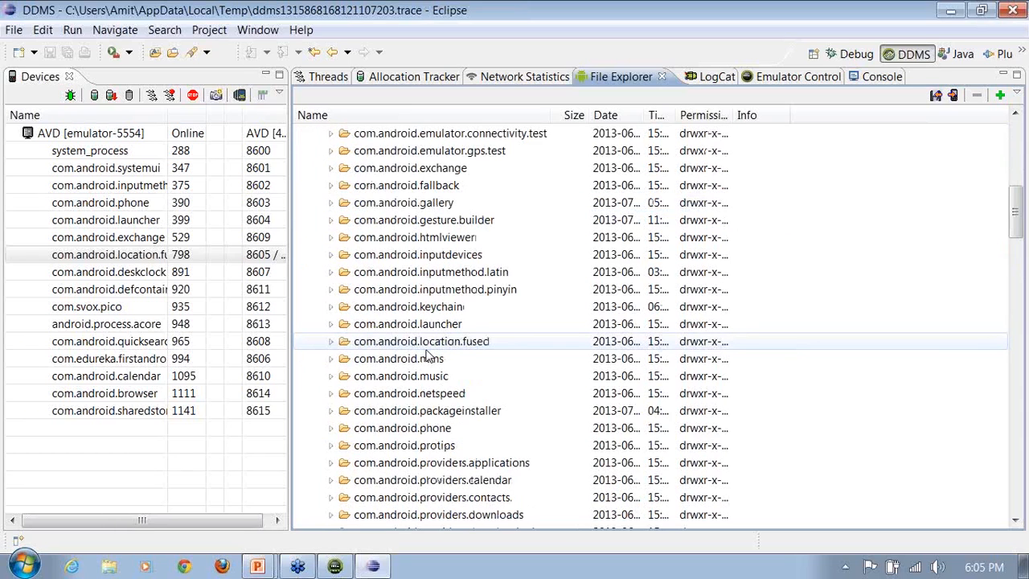
pyautogui.scroll(-3)
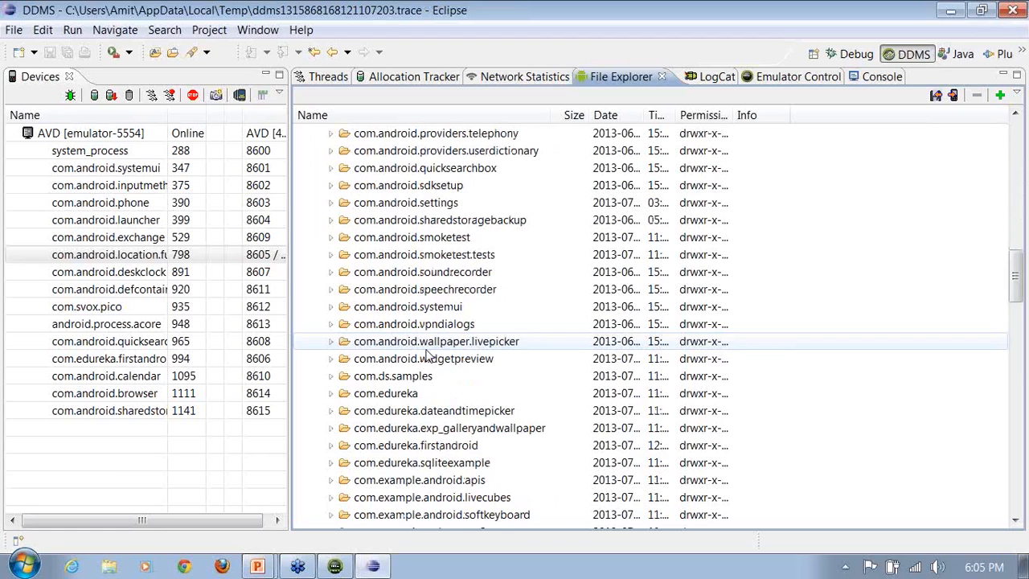
pyautogui.scroll(-3)
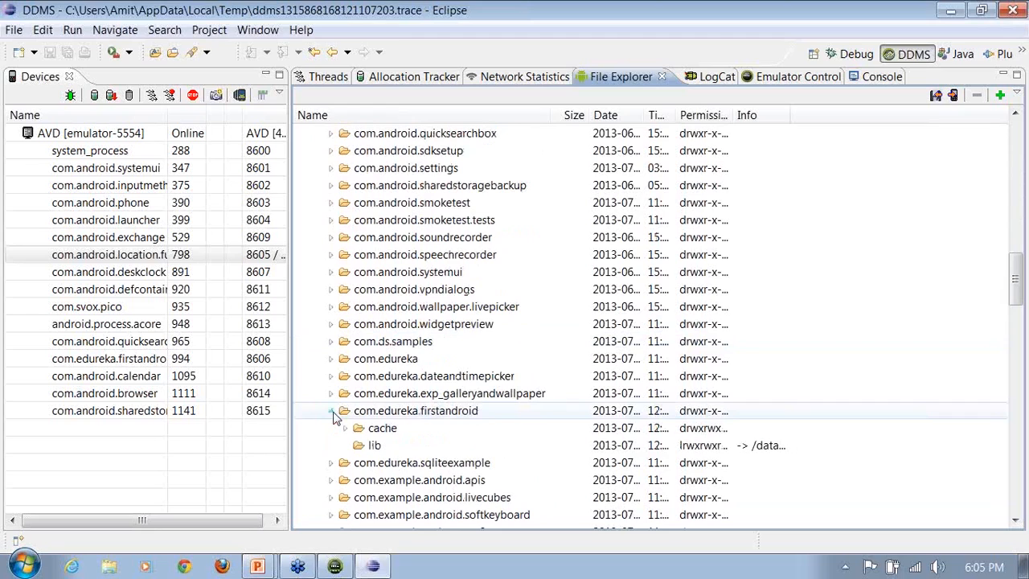
pyautogui.click(331, 412)
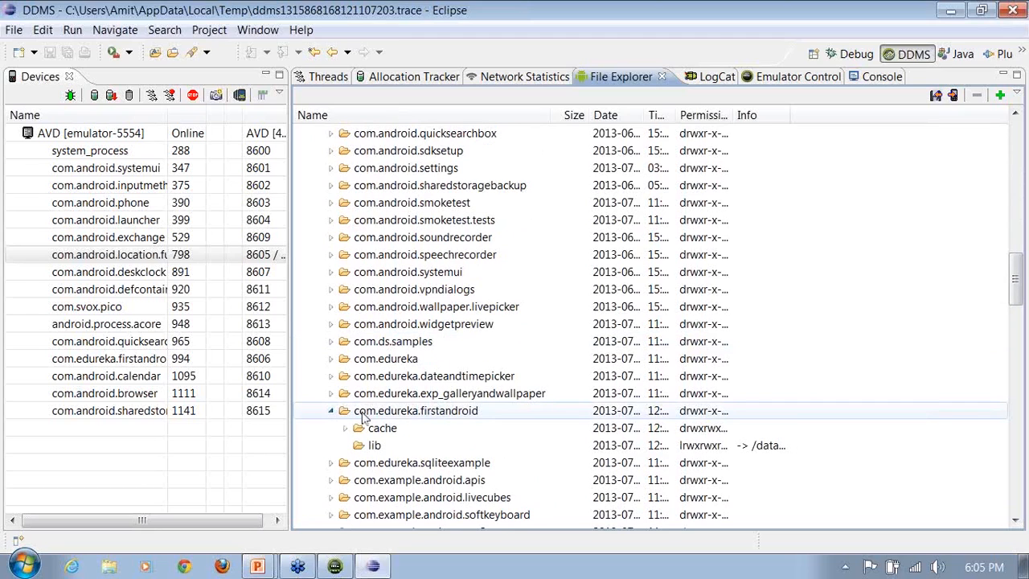
pyautogui.click(415, 410)
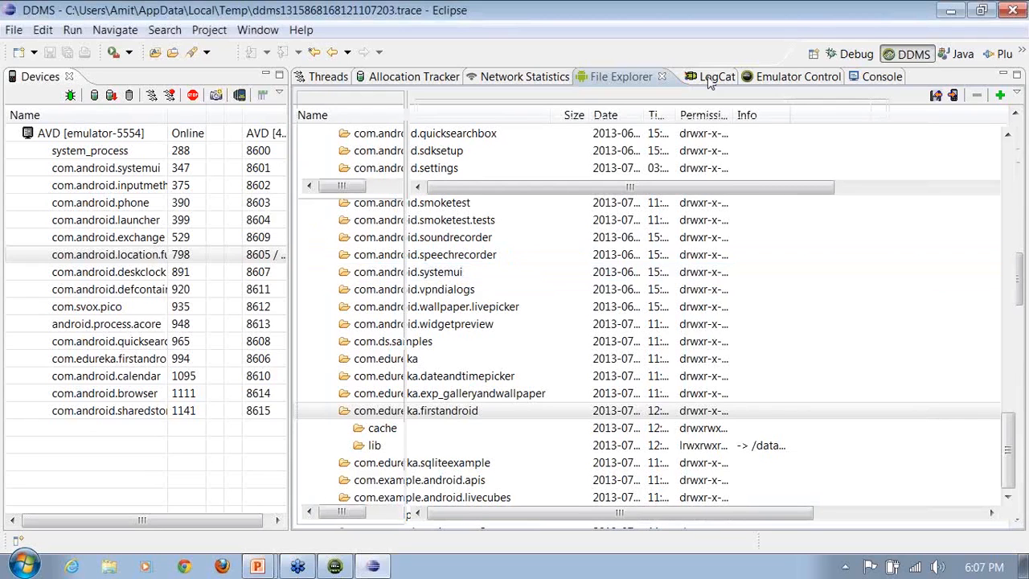
# - Show LogCat and scroll through the emulator's trace warning messages
pyautogui.click(714, 78)
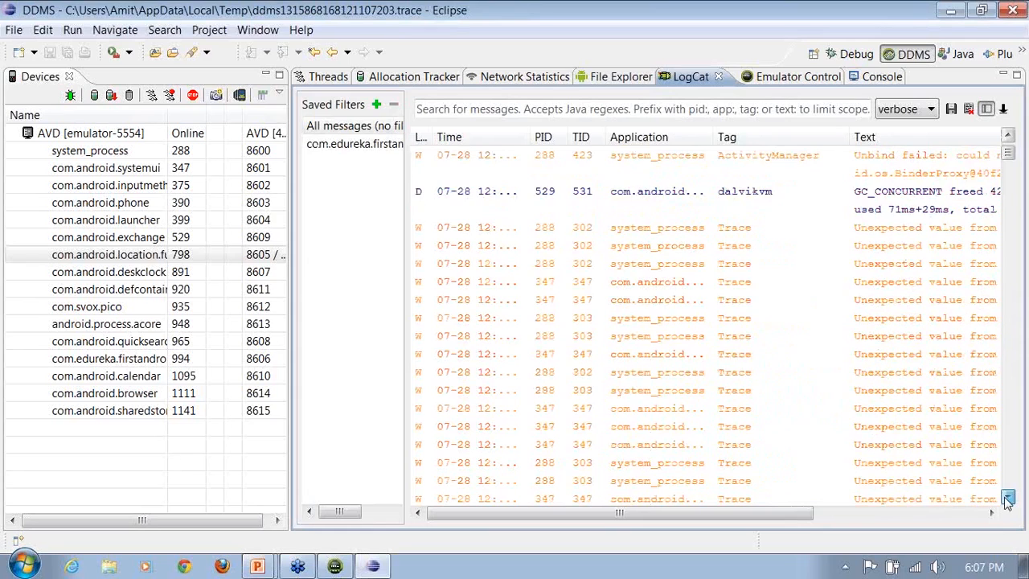
pyautogui.scroll(-3)
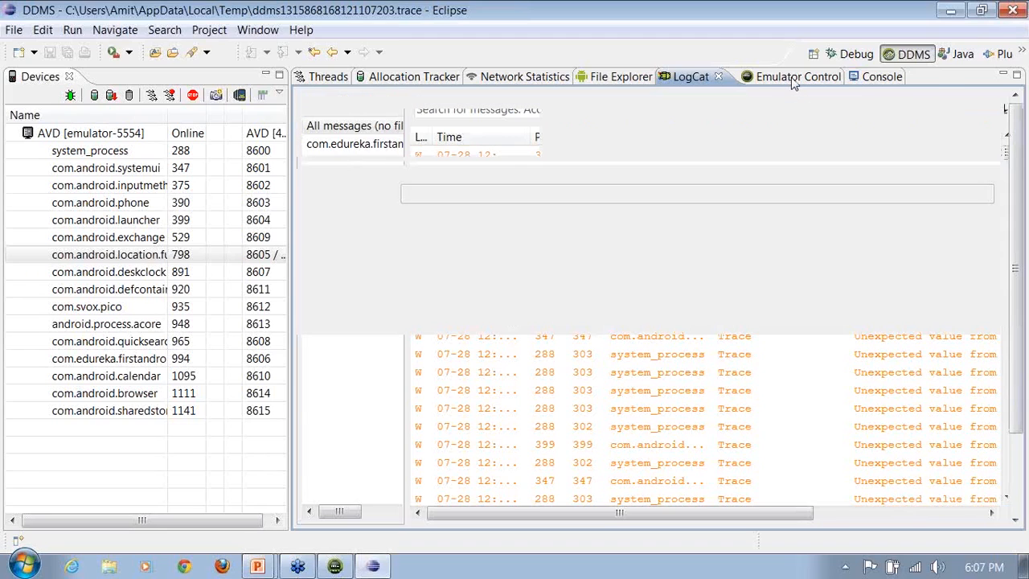
pyautogui.click(791, 77)
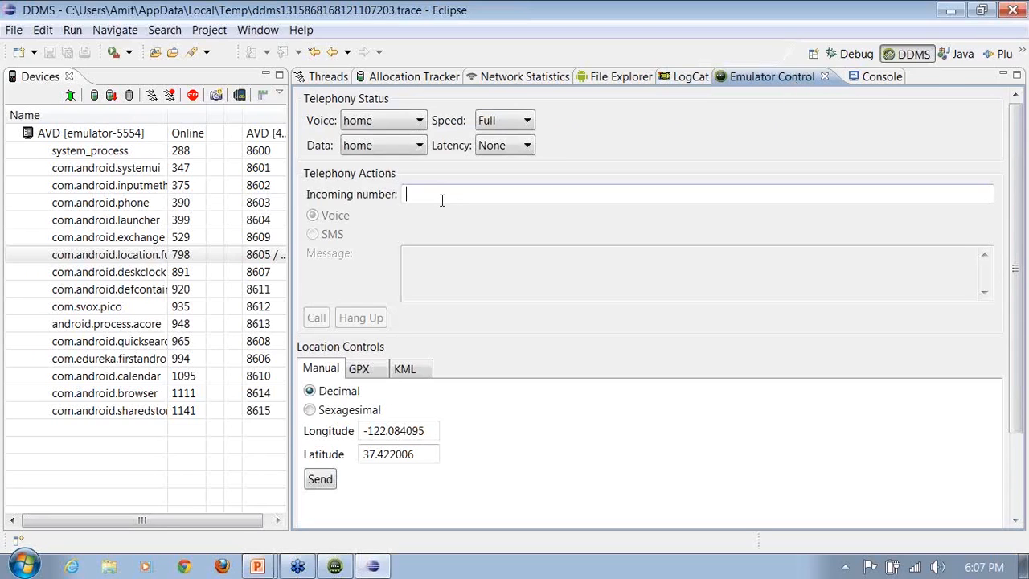
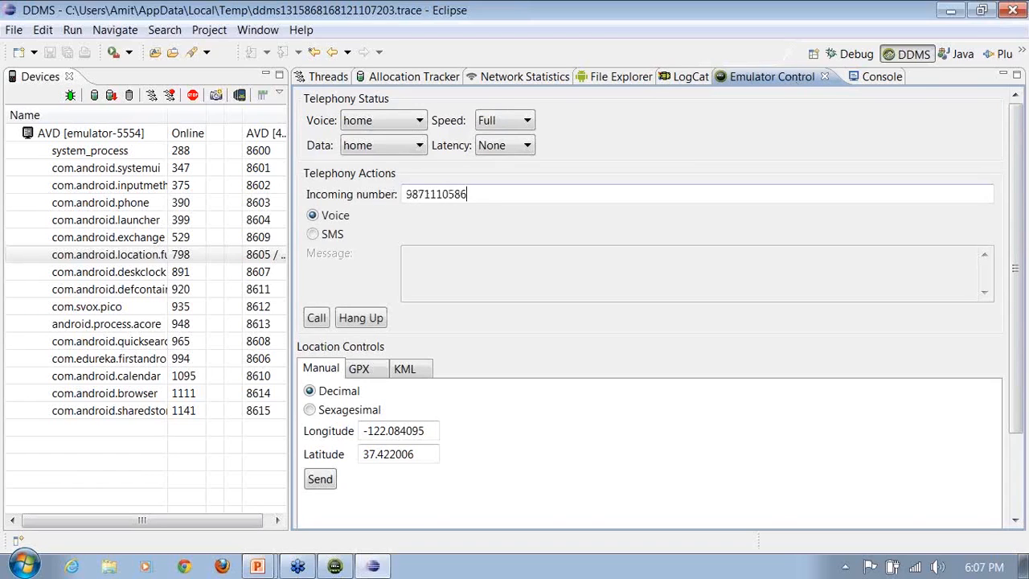
pyautogui.moveTo(280, 276)
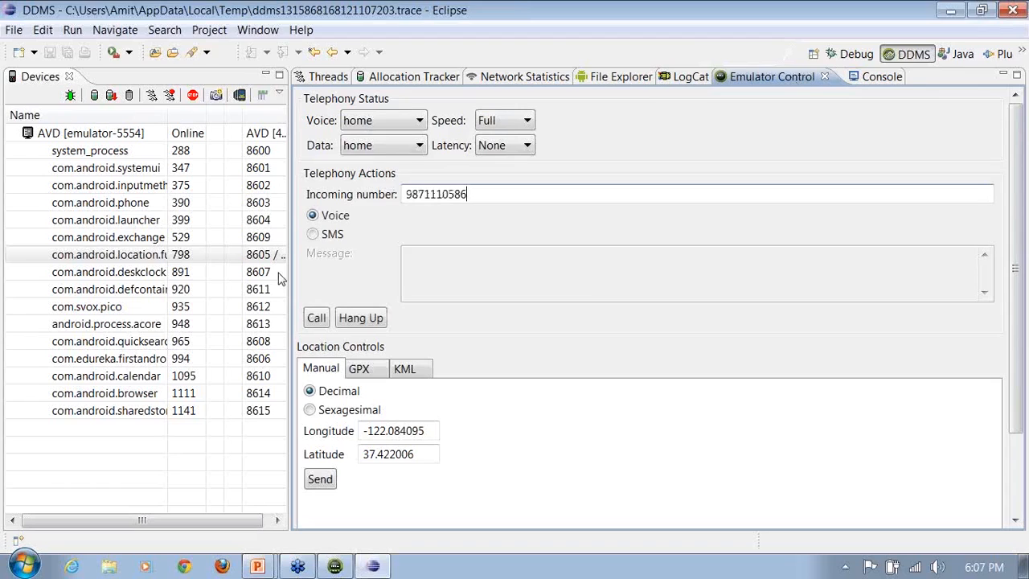
pyautogui.click(316, 319)
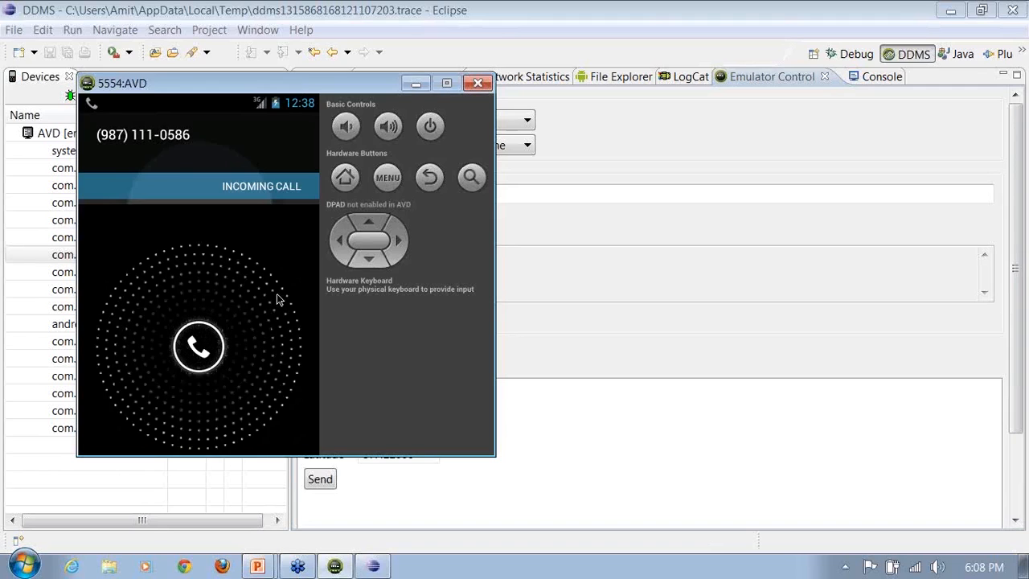
pyautogui.moveTo(208, 348)
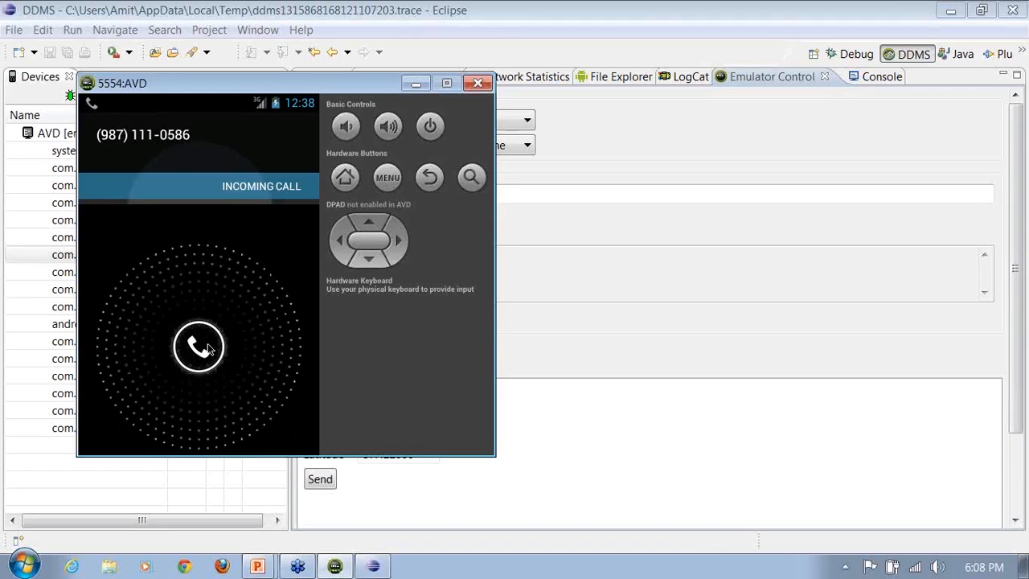
# - Answer the incoming call in the emulator, then hang up and return to Emulator Control
pyautogui.click(200, 348)
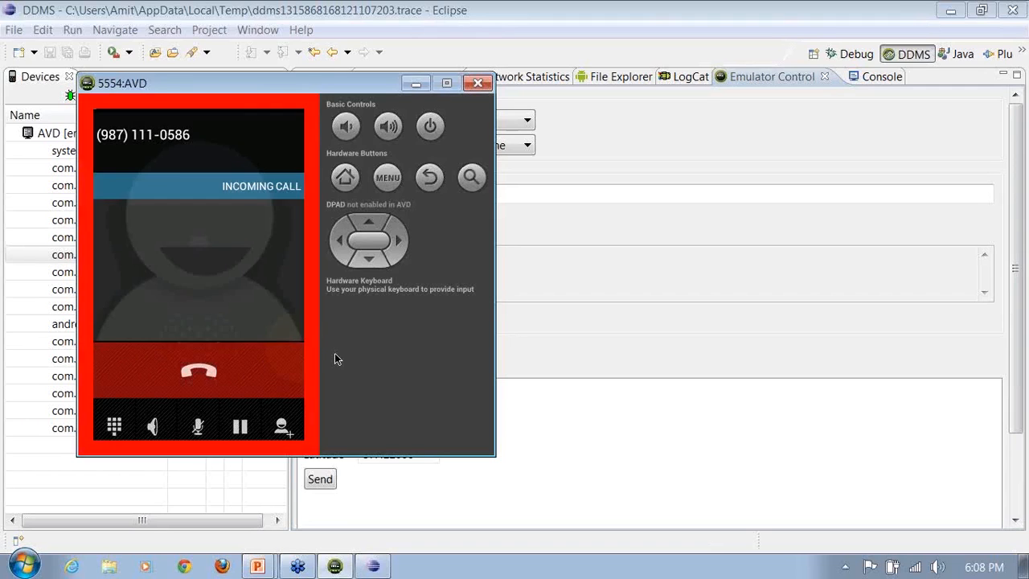
pyautogui.click(199, 368)
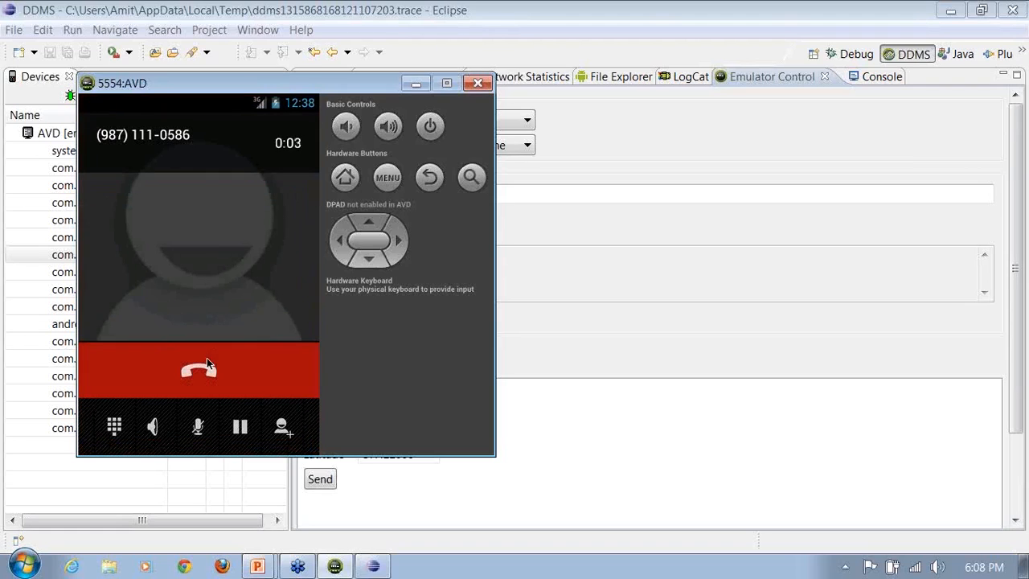
pyautogui.click(199, 368)
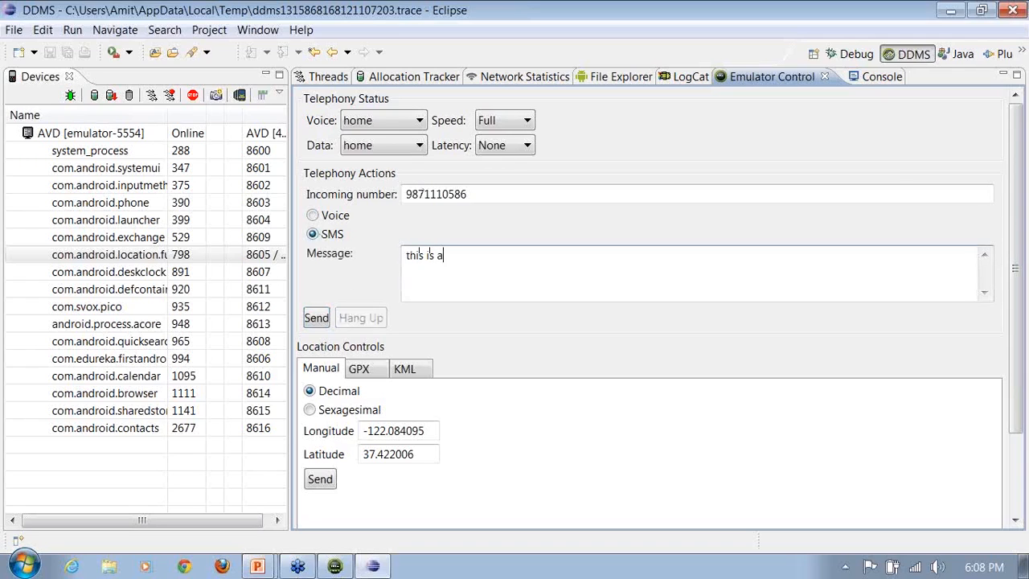
pyautogui.write('test messa')
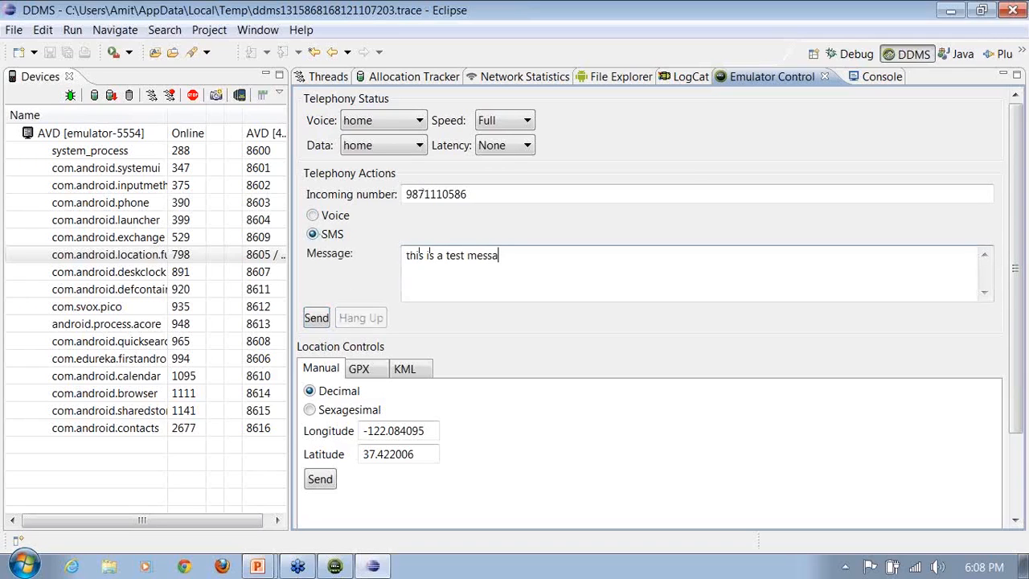
pyautogui.write('ge.')
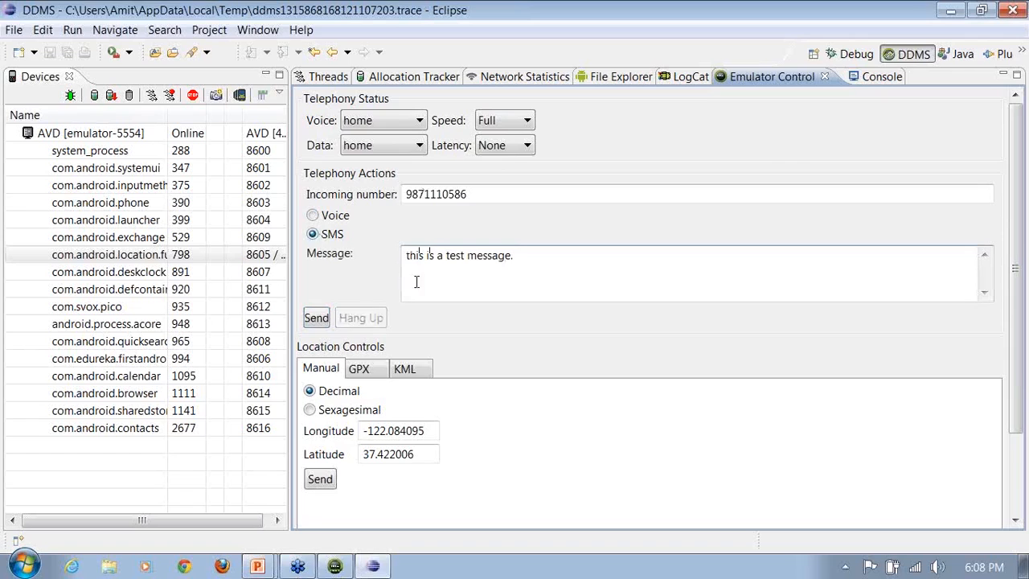
pyautogui.click(315, 319)
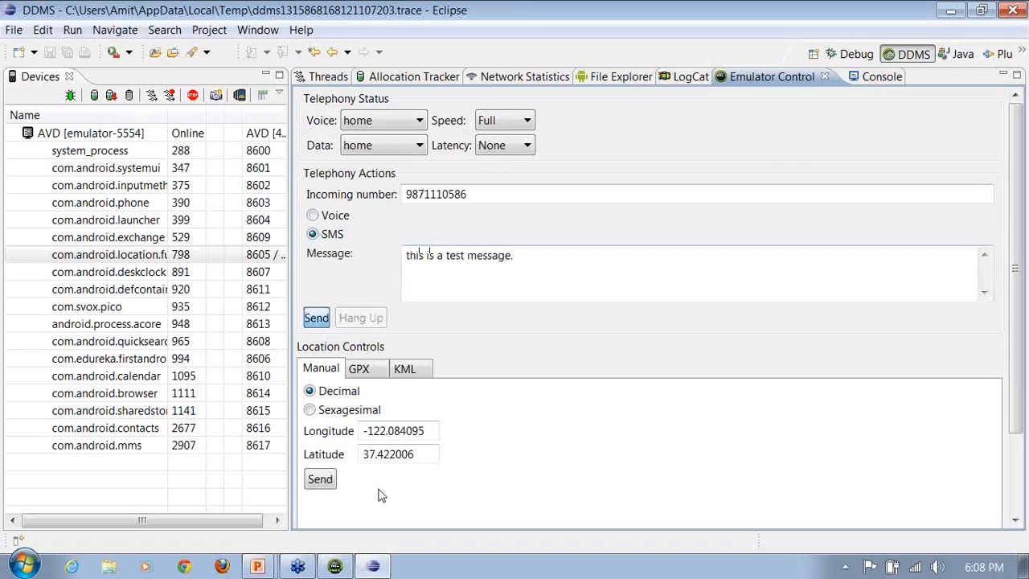
pyautogui.click(316, 318)
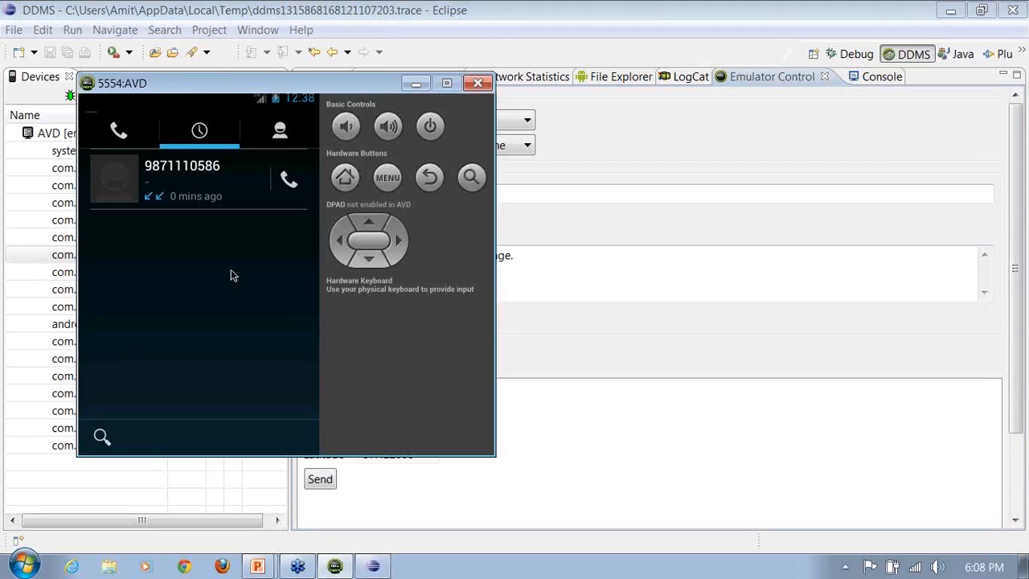
pyautogui.click(320, 479)
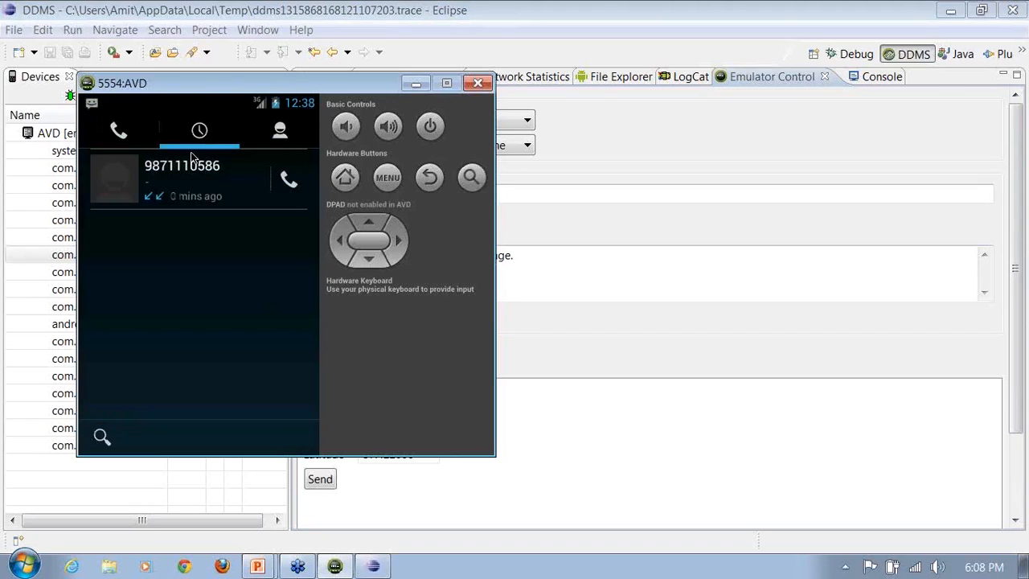
pyautogui.moveTo(415, 83)
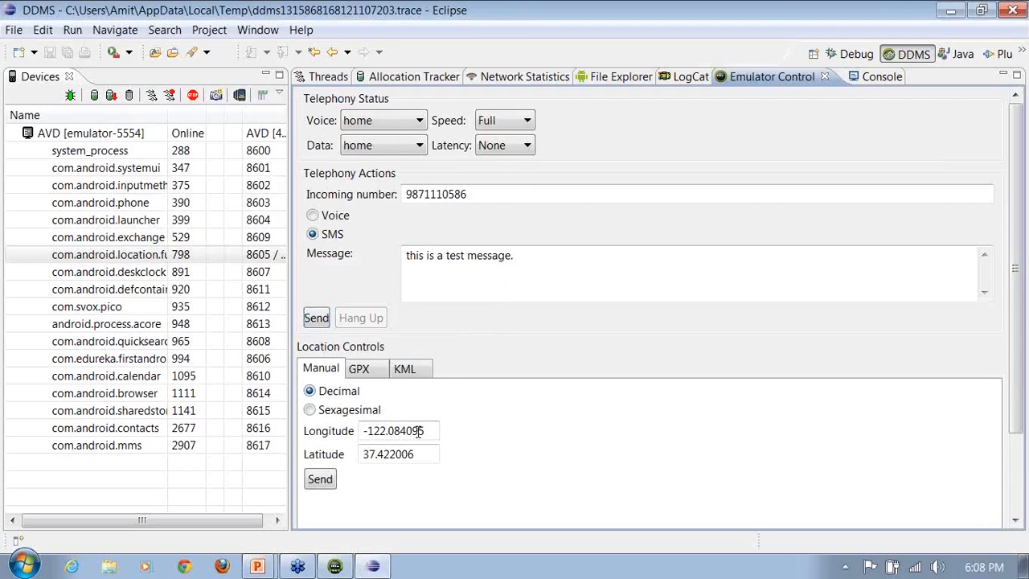
# - Show the manual location longitude/latitude in sexagesimal degrees, minutes and seconds
pyautogui.click(307, 410)
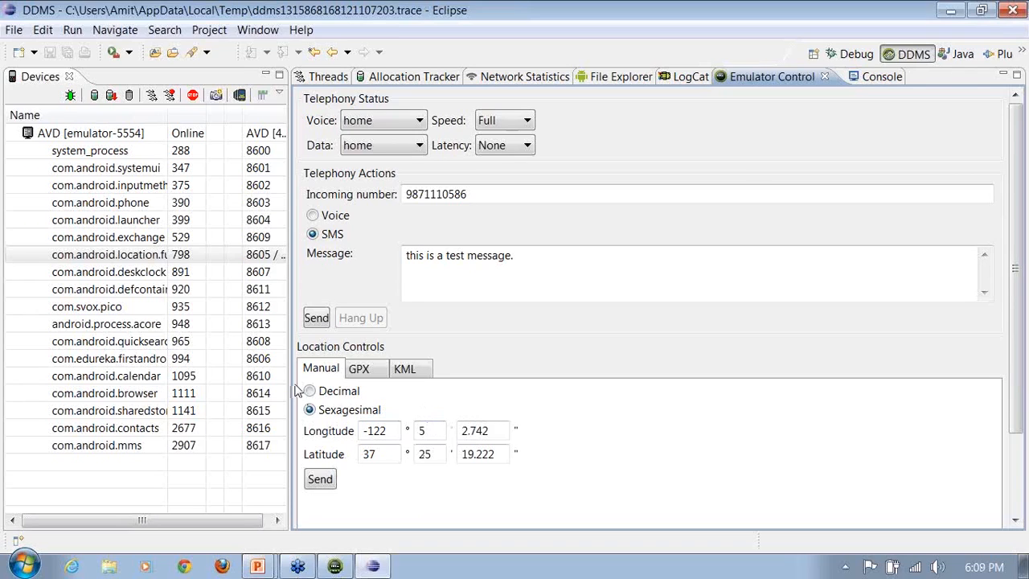
pyautogui.moveTo(785, 217)
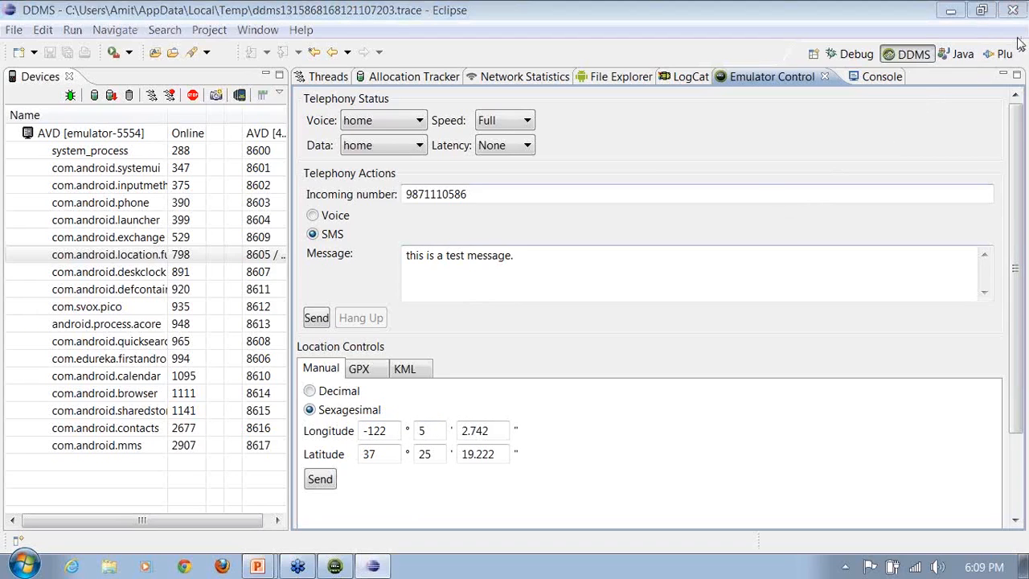
pyautogui.moveTo(755, 180)
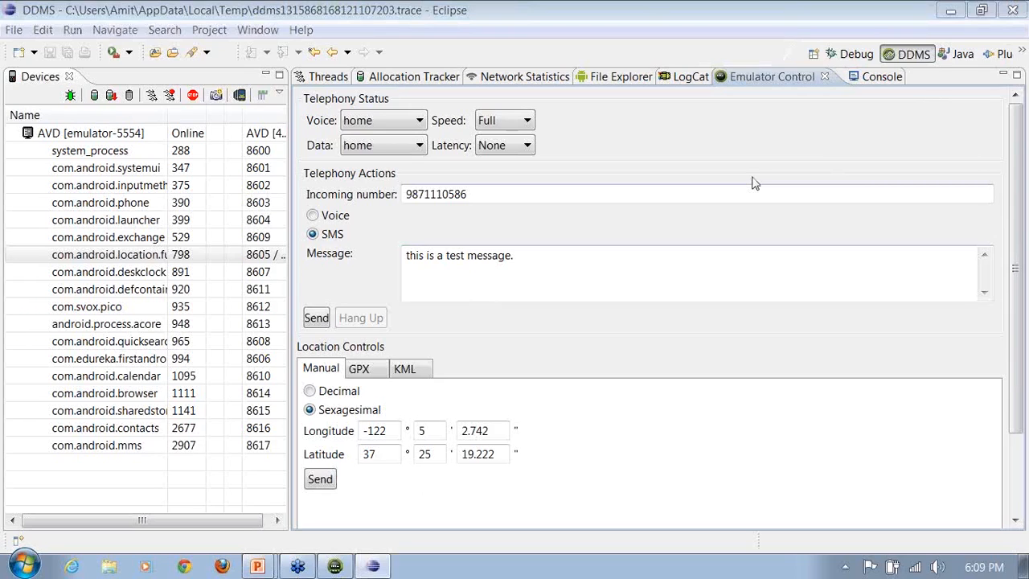
pyautogui.moveTo(785, 30)
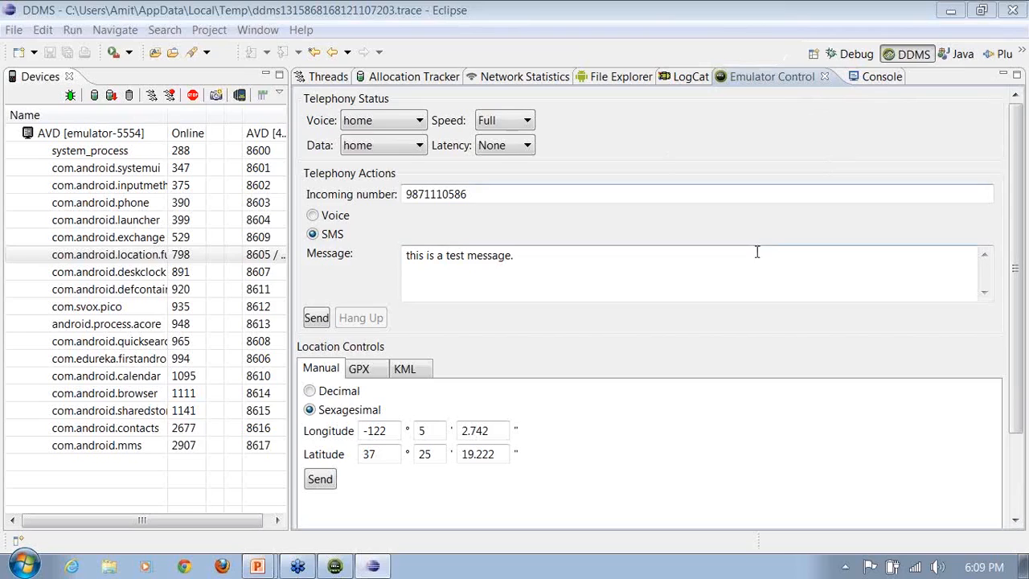
pyautogui.moveTo(800, 328)
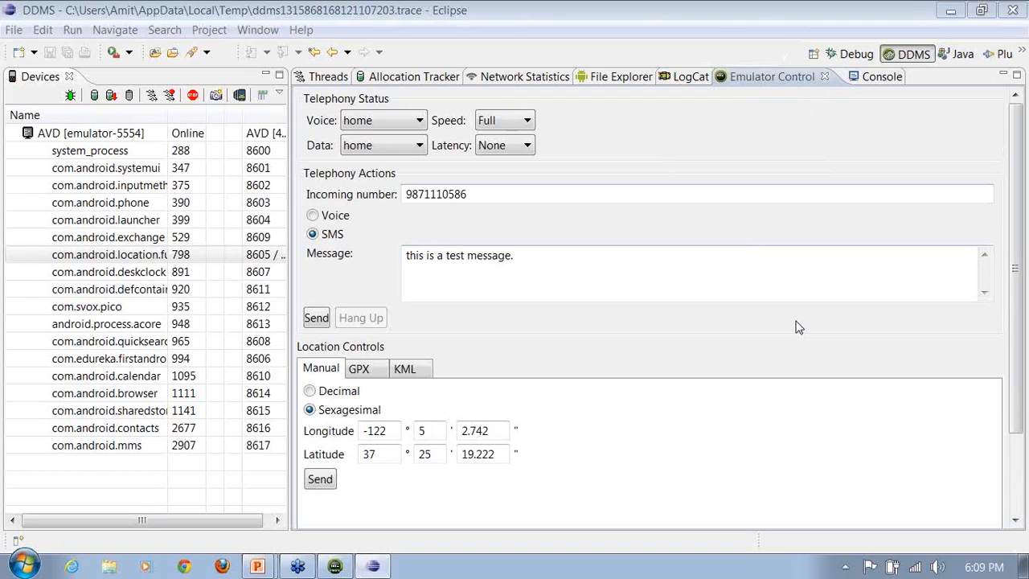
pyautogui.moveTo(825, 312)
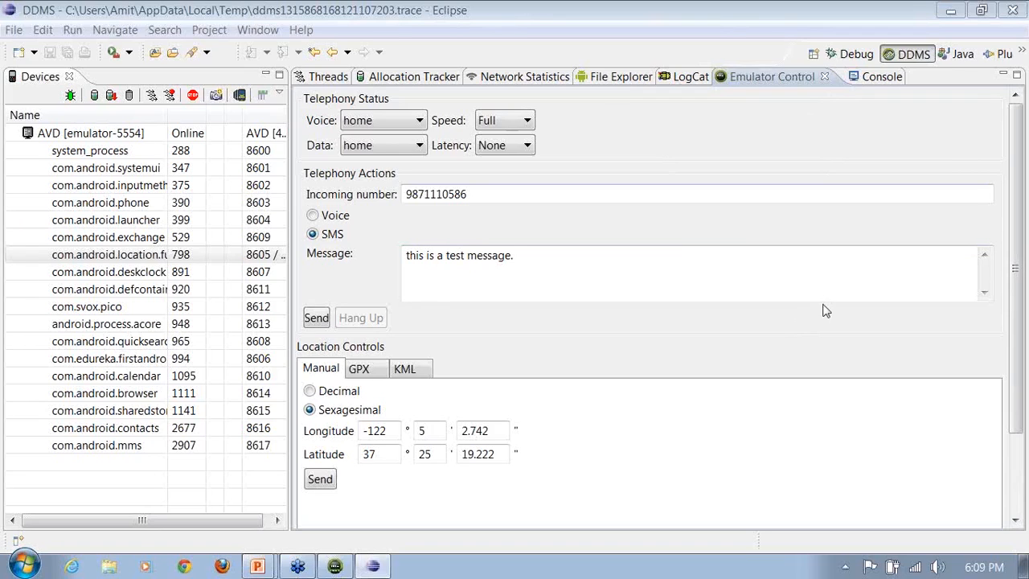
pyautogui.moveTo(844, 299)
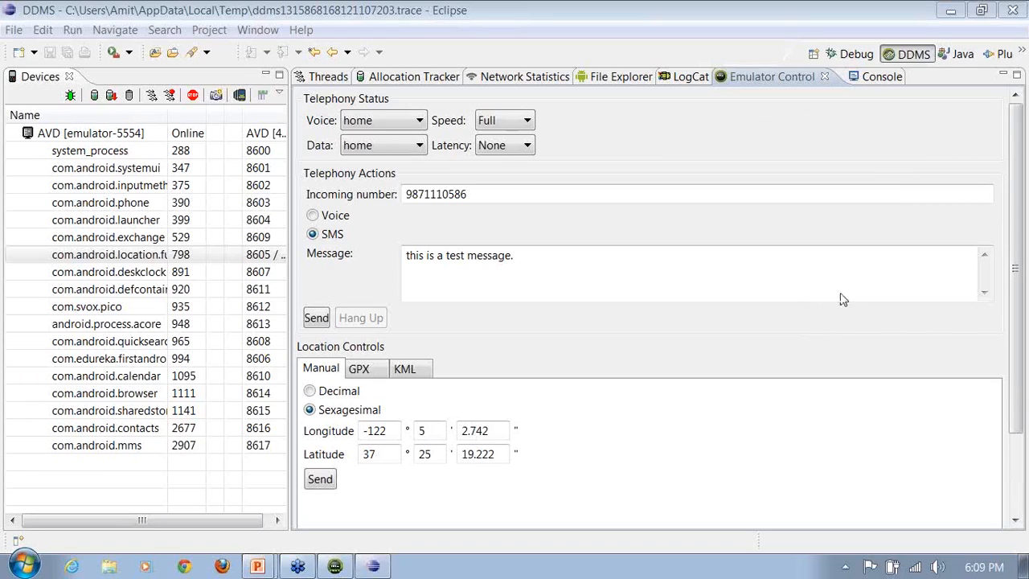
pyautogui.moveTo(727, 296)
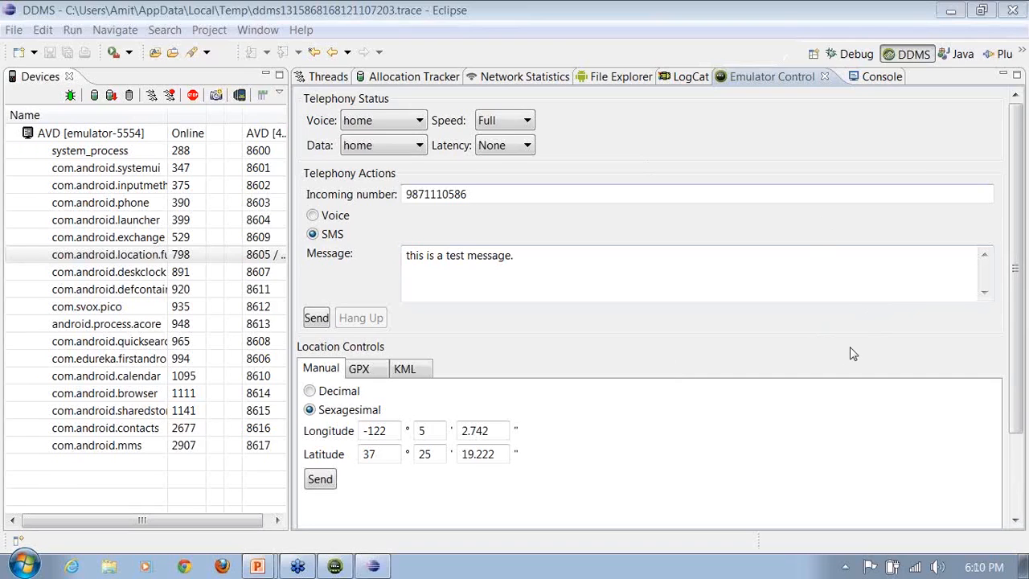
pyautogui.moveTo(809, 37)
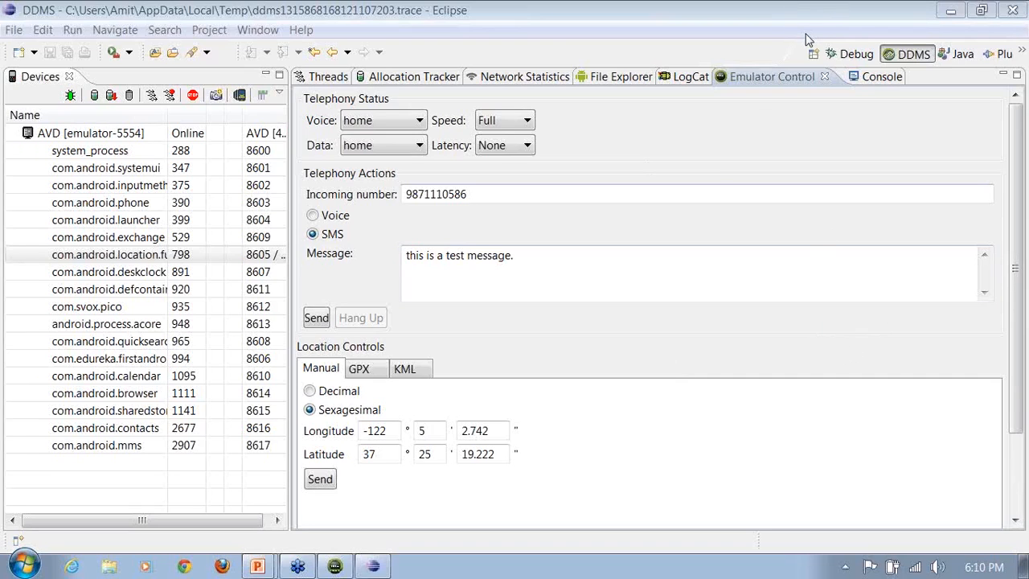
pyautogui.moveTo(570, 238)
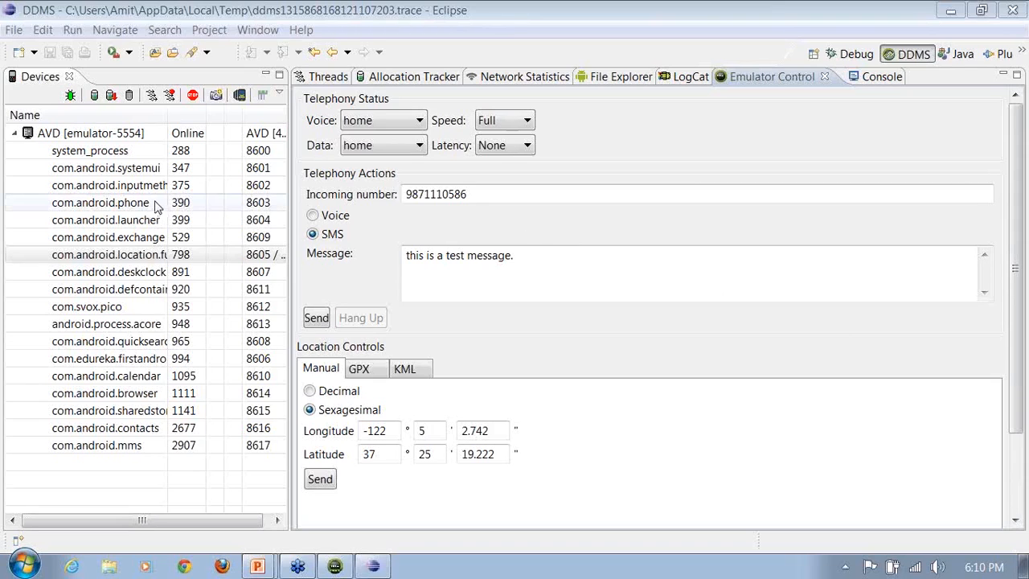
pyautogui.click(100, 203)
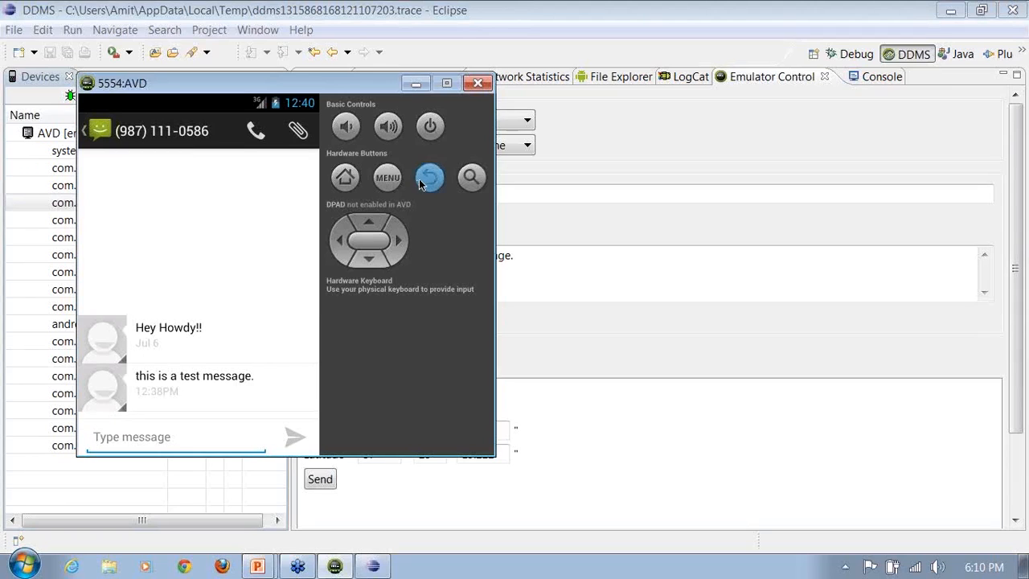
pyautogui.click(429, 176)
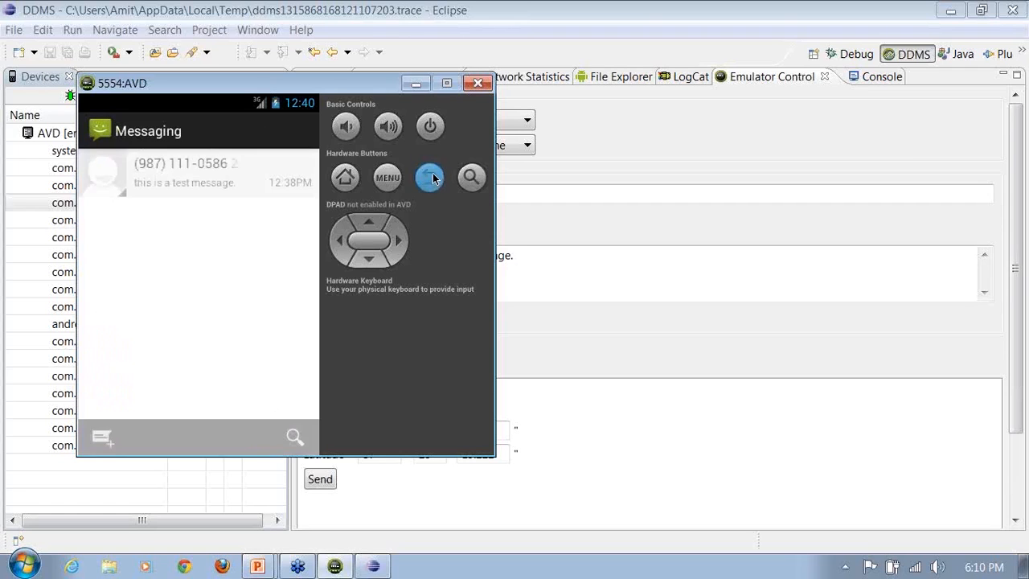
pyautogui.click(476, 83)
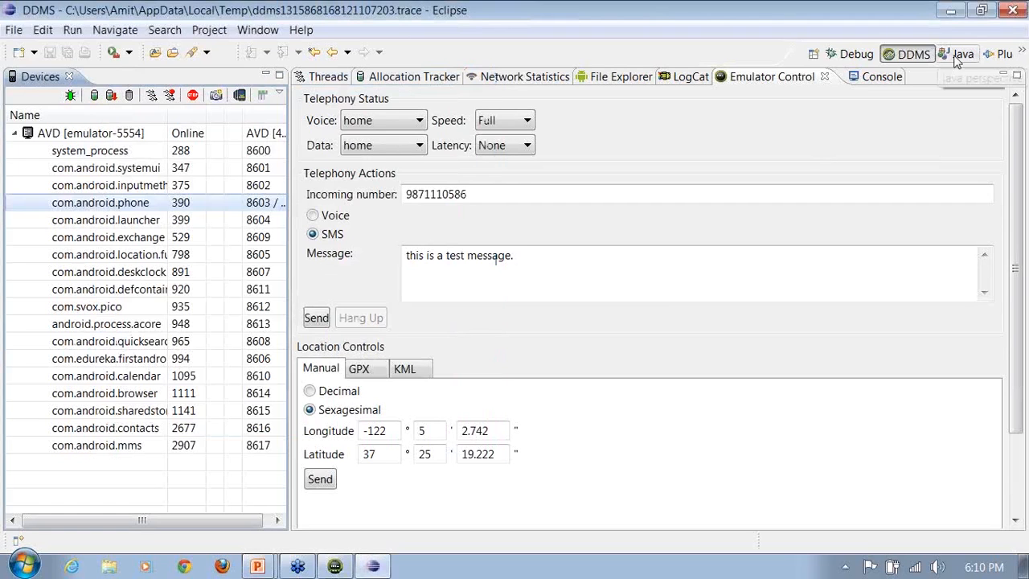
# - Switch back to the Java perspective showing the project explorer and trace results
pyautogui.click(968, 54)
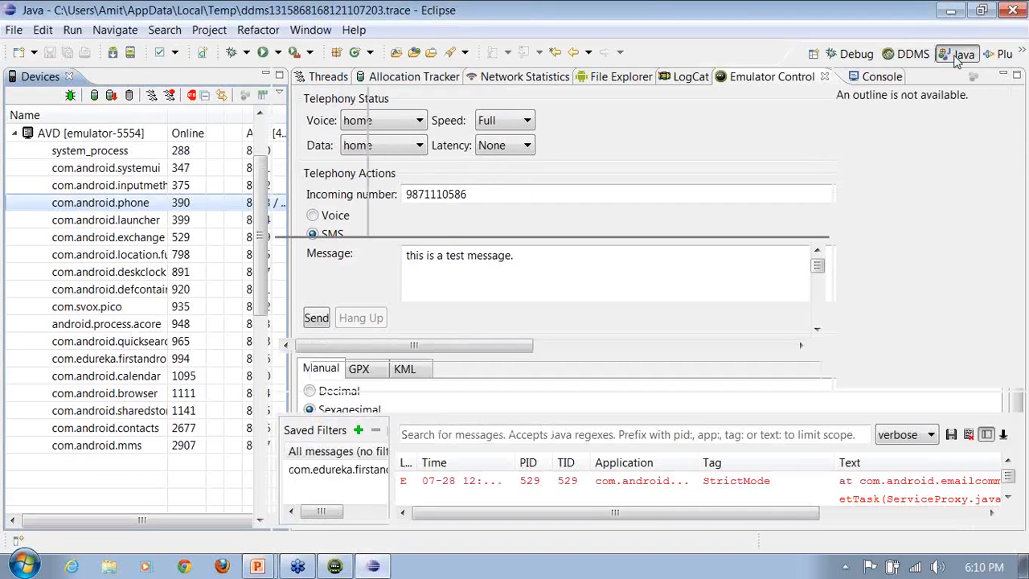
pyautogui.click(959, 53)
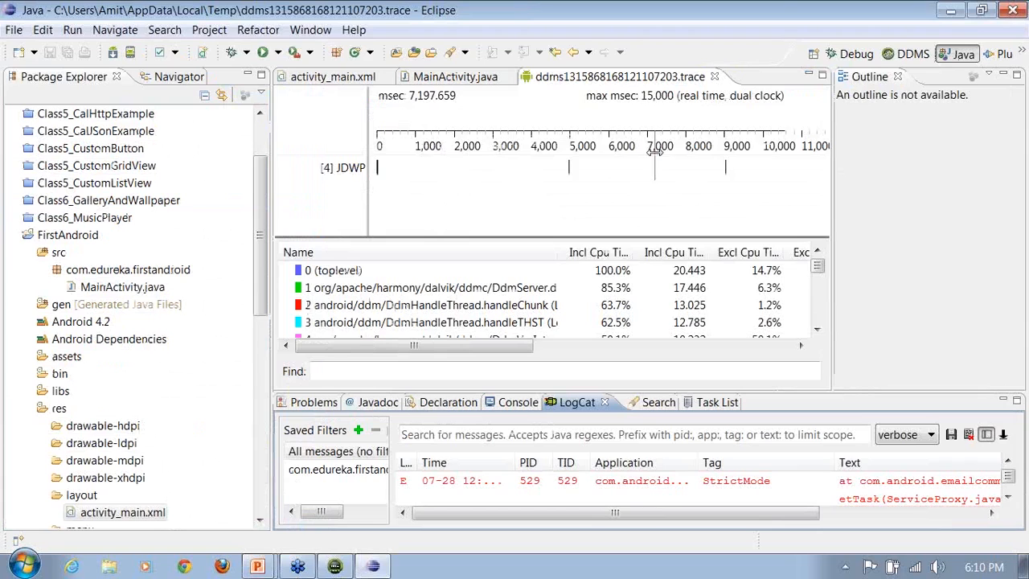